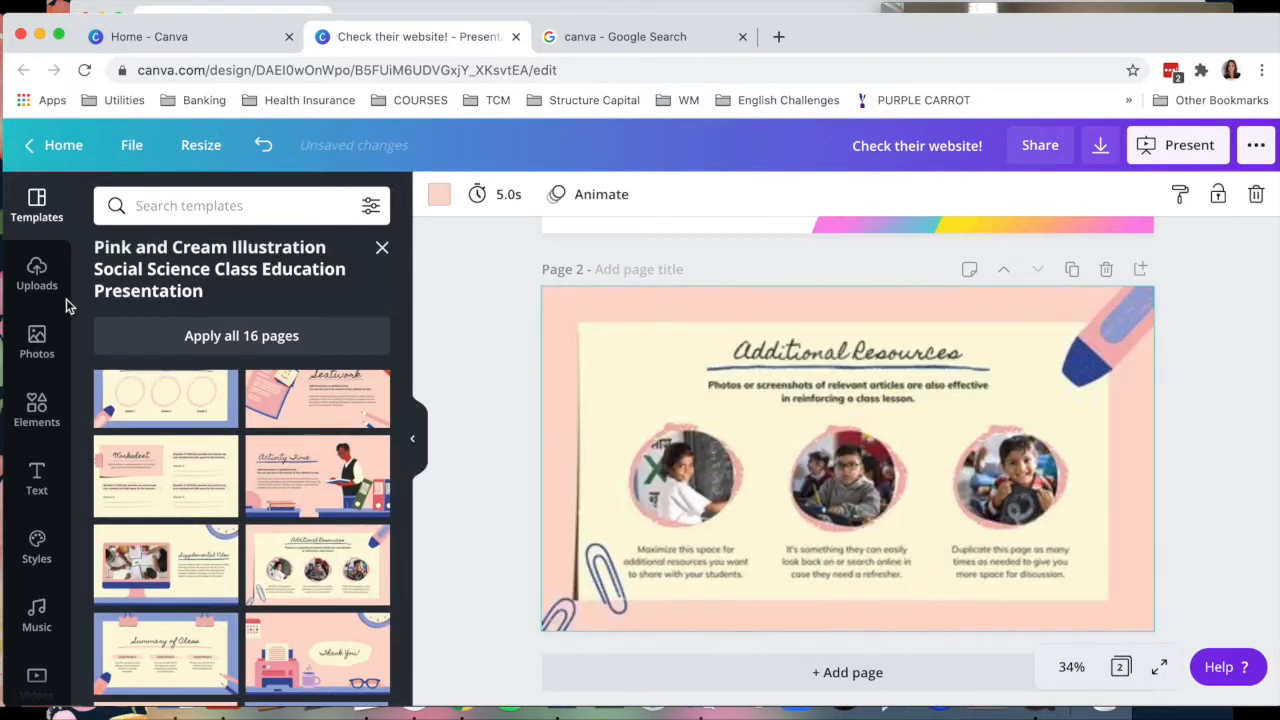
# Search the stock Photos library for 'woman'.
pyautogui.click(37, 340)
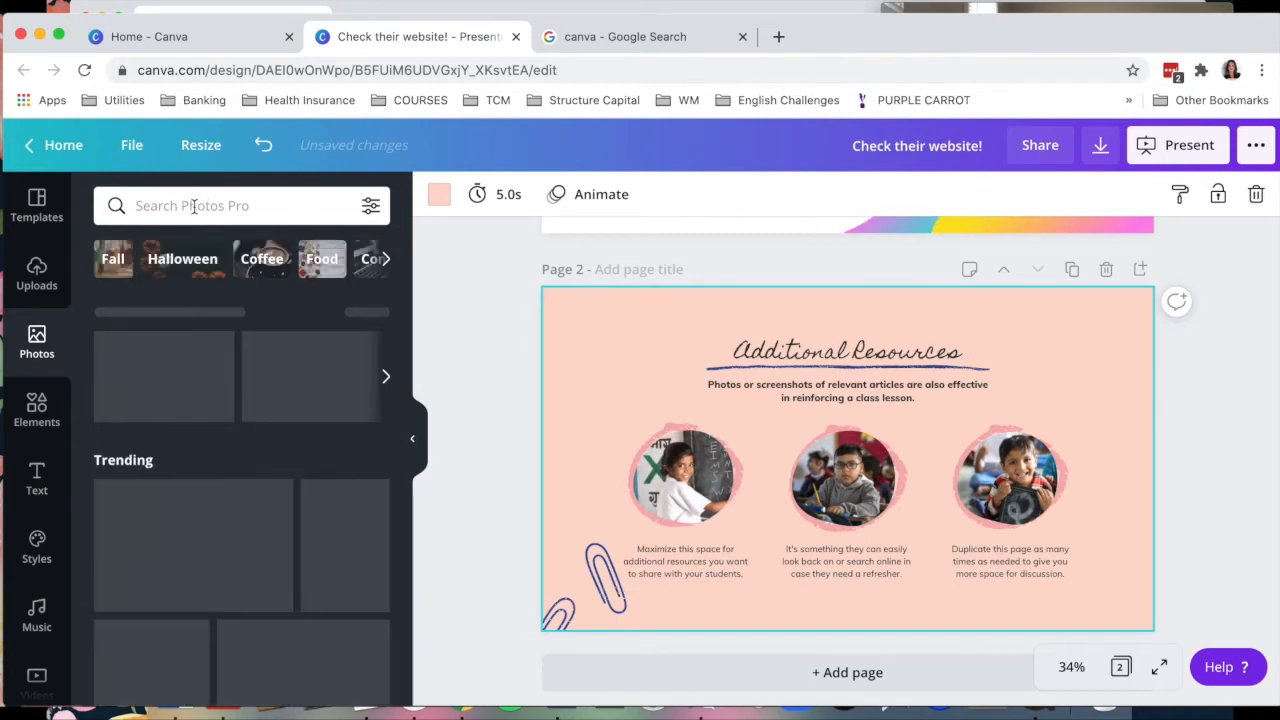
pyautogui.write('woman')
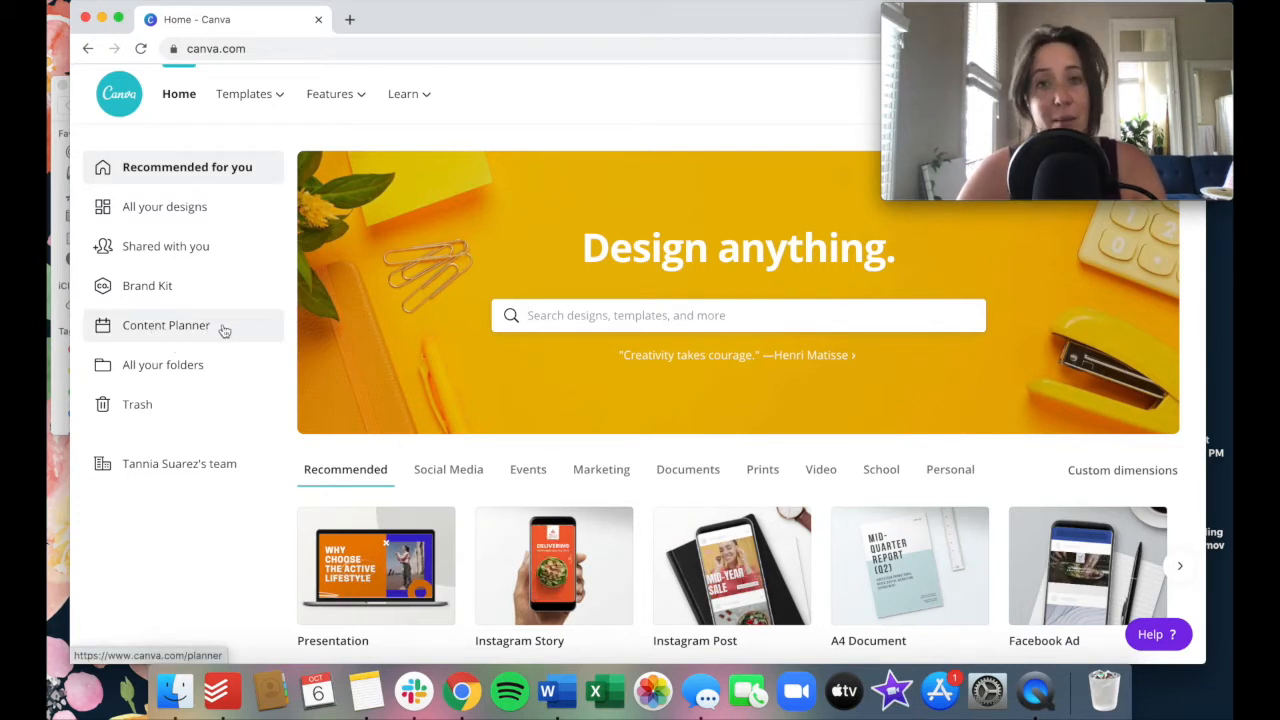
# Open the October 2020 Content Planner and browse existing designs for October 6.
pyautogui.click(166, 325)
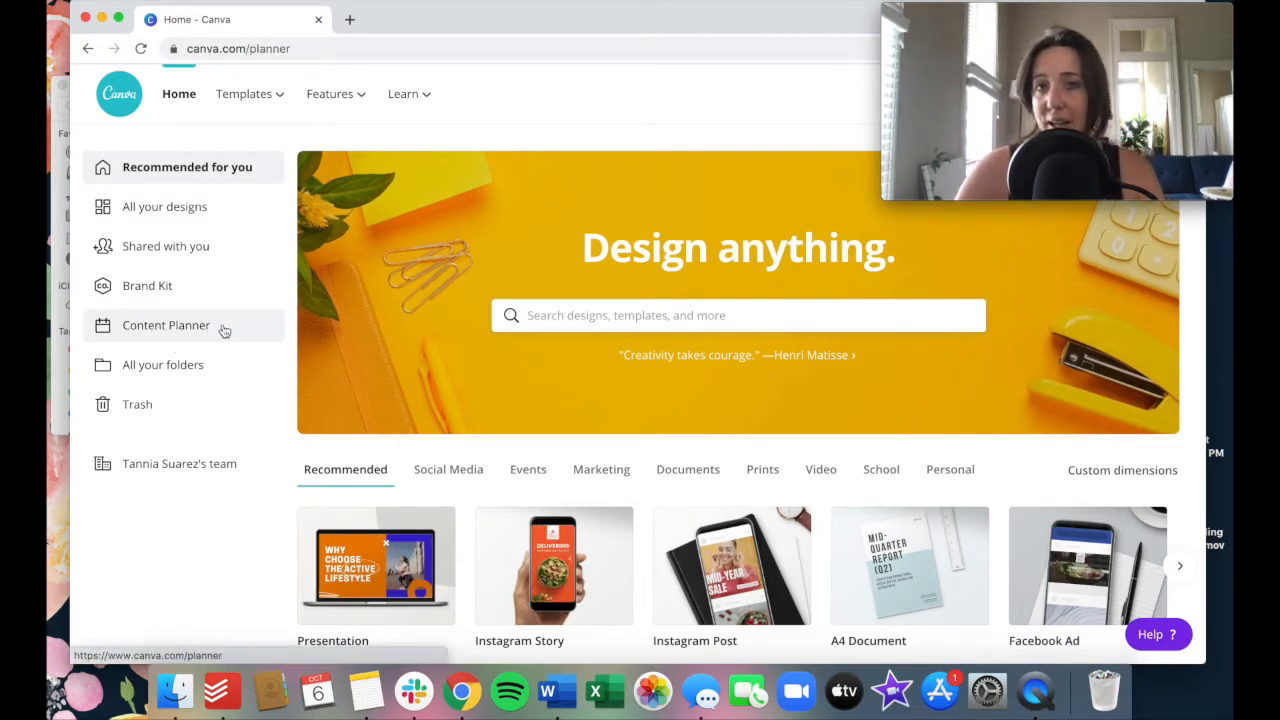
pyautogui.click(166, 325)
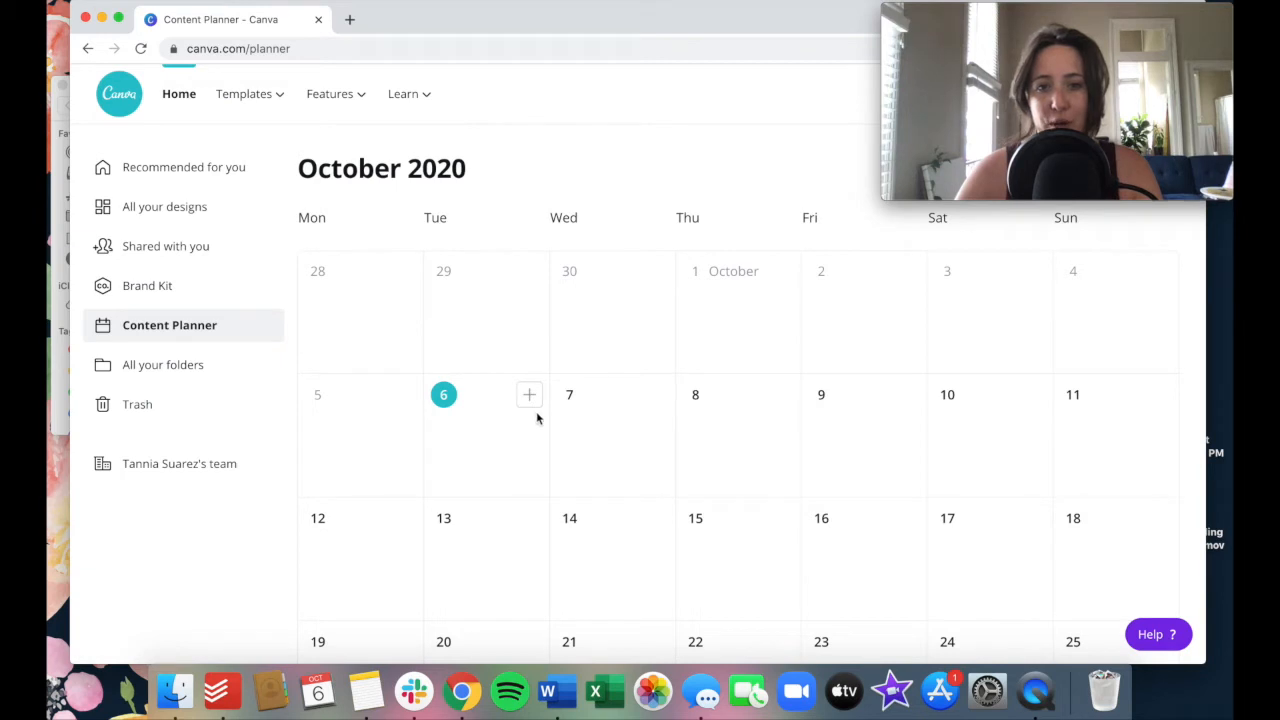
pyautogui.moveTo(520, 442)
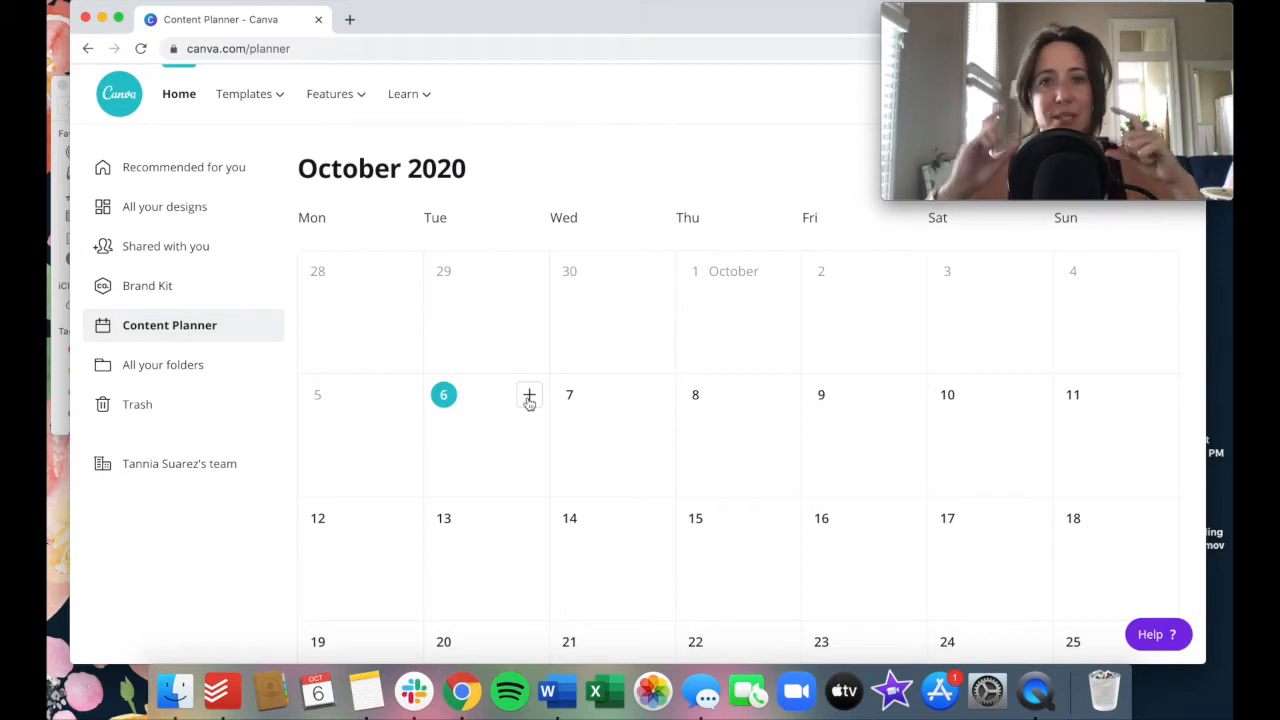
pyautogui.click(529, 396)
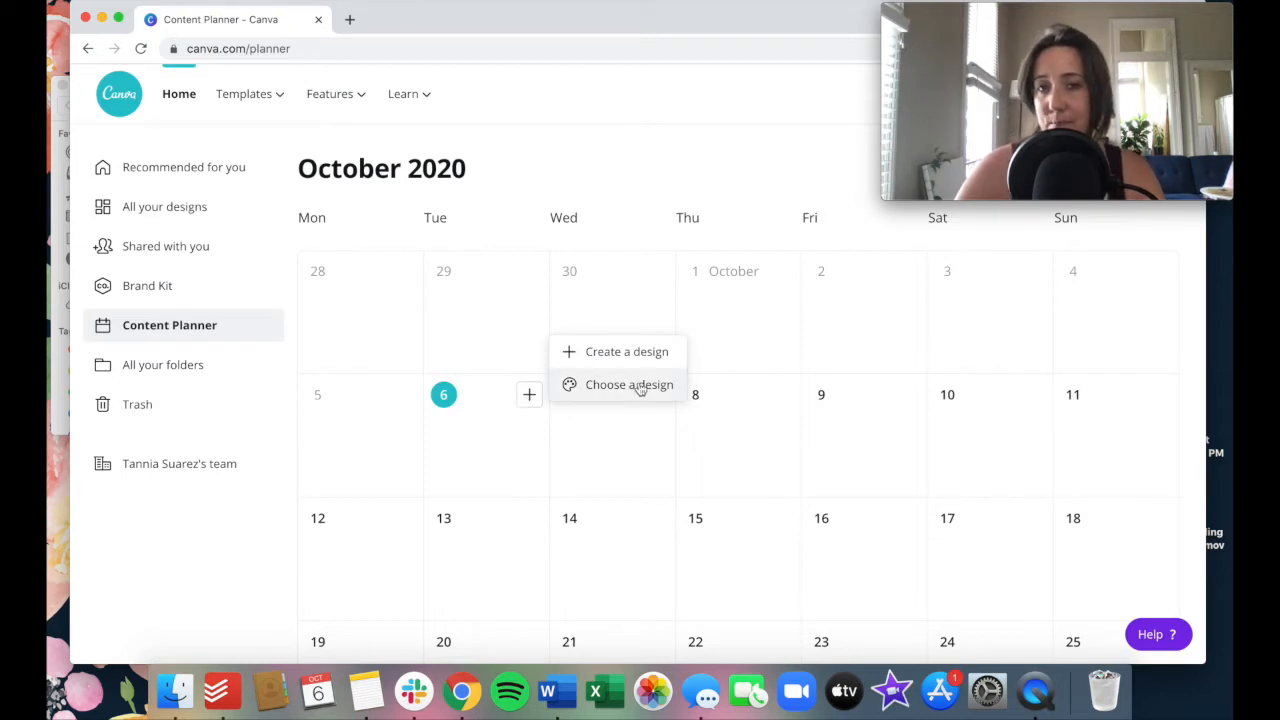
pyautogui.click(629, 384)
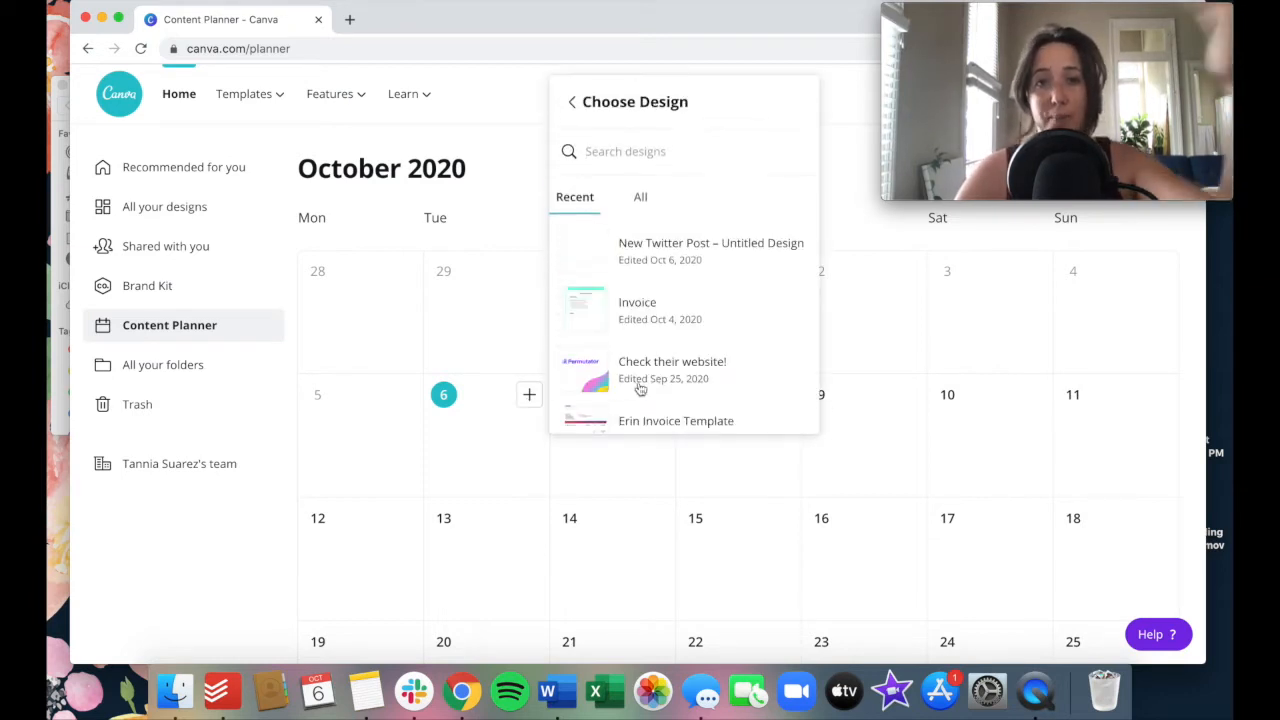
pyautogui.scroll(-3)
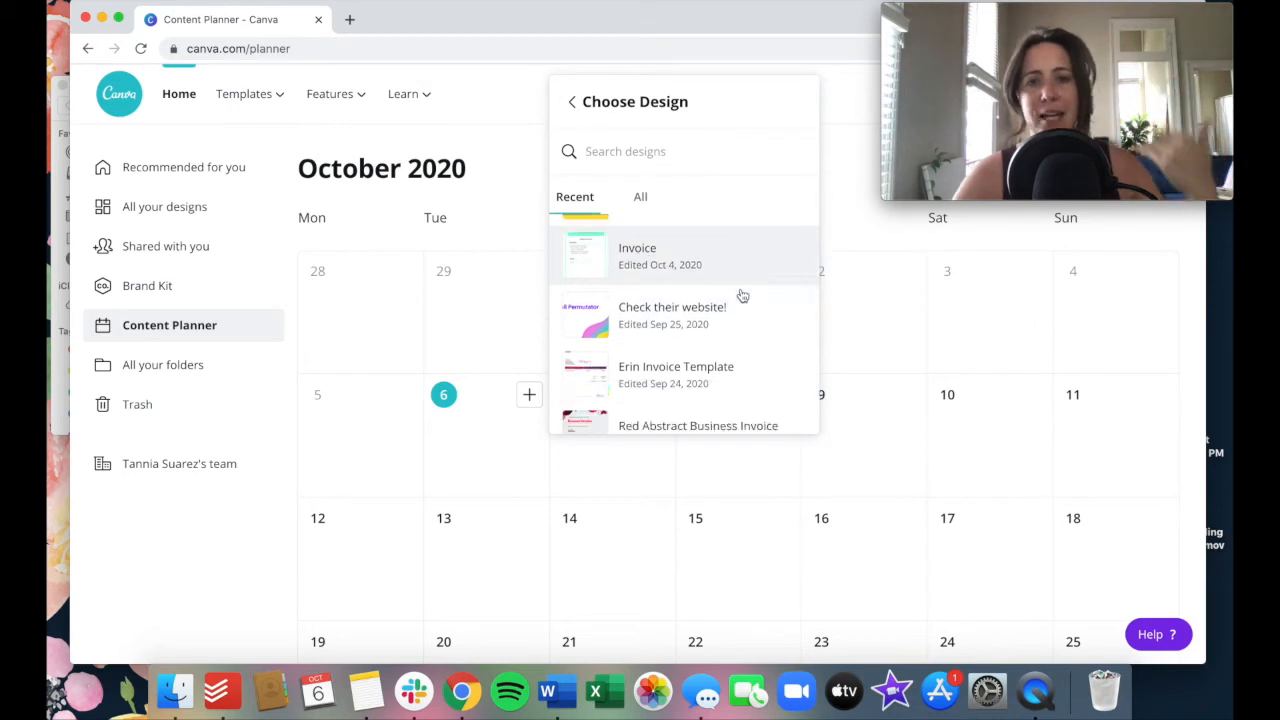
pyautogui.scroll(-3)
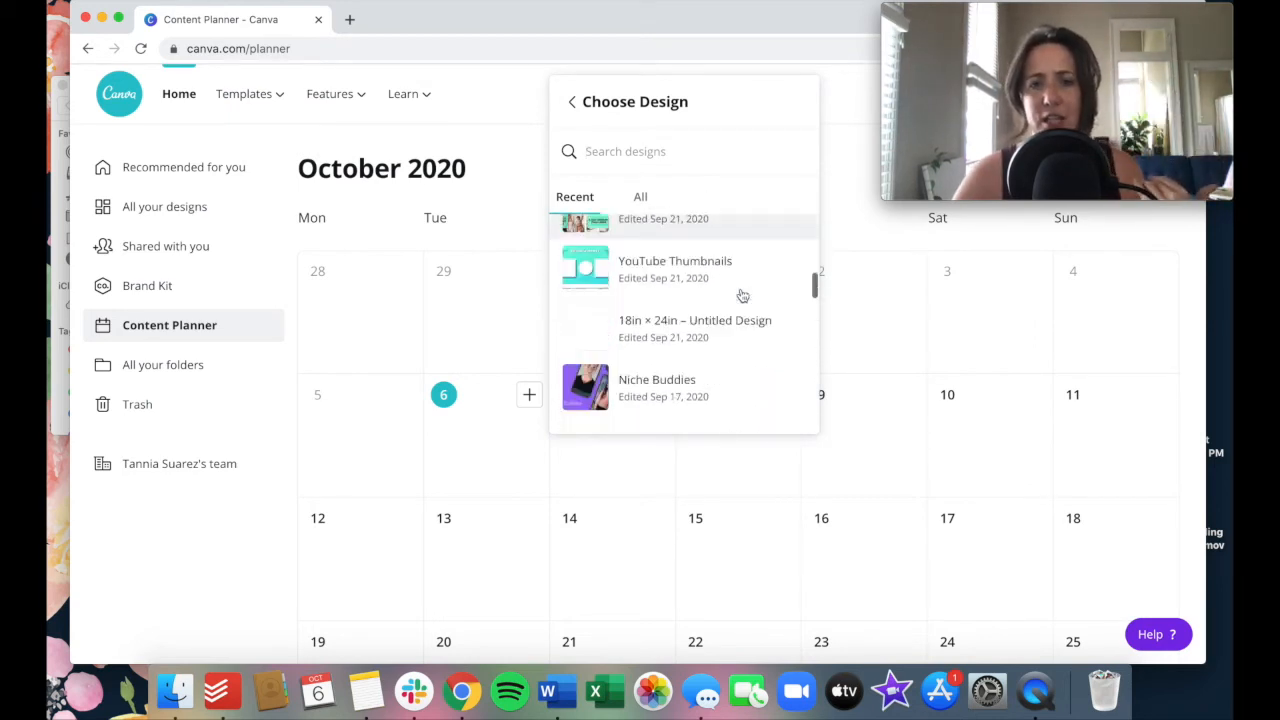
pyautogui.scroll(-3)
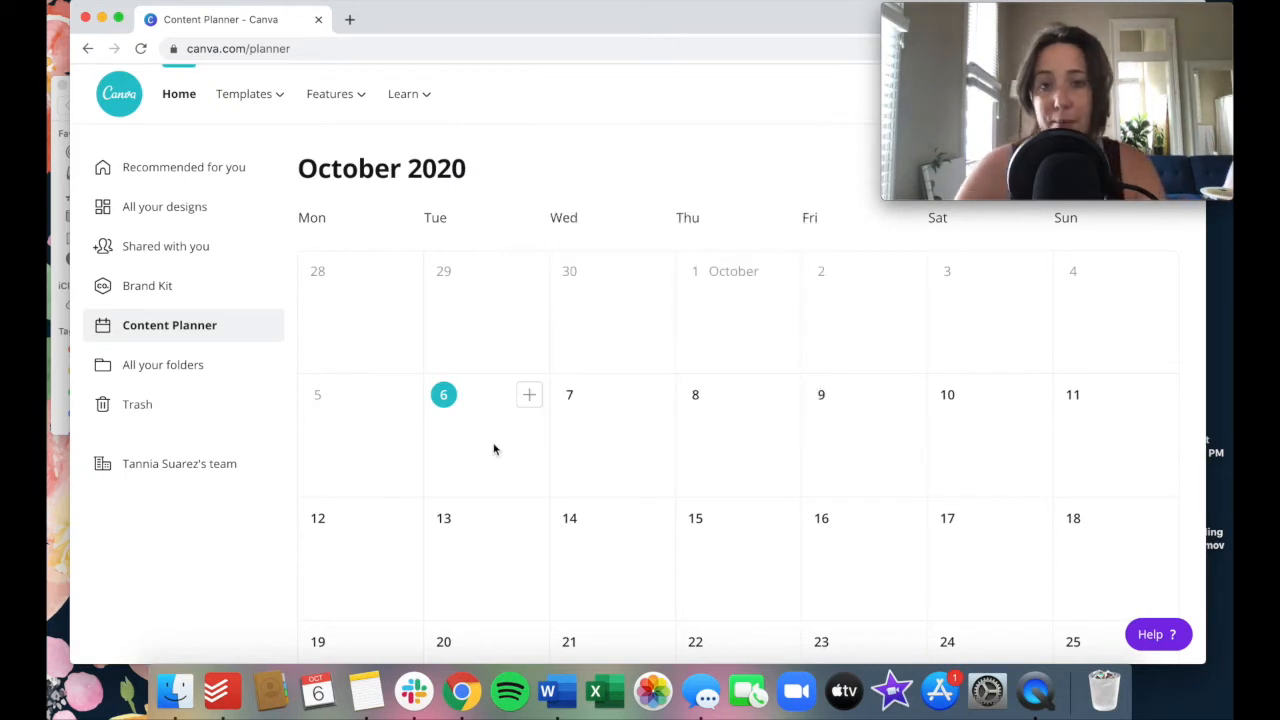
# Create a new blank Twitter Post design for October 6 from the planner.
pyautogui.click(529, 394)
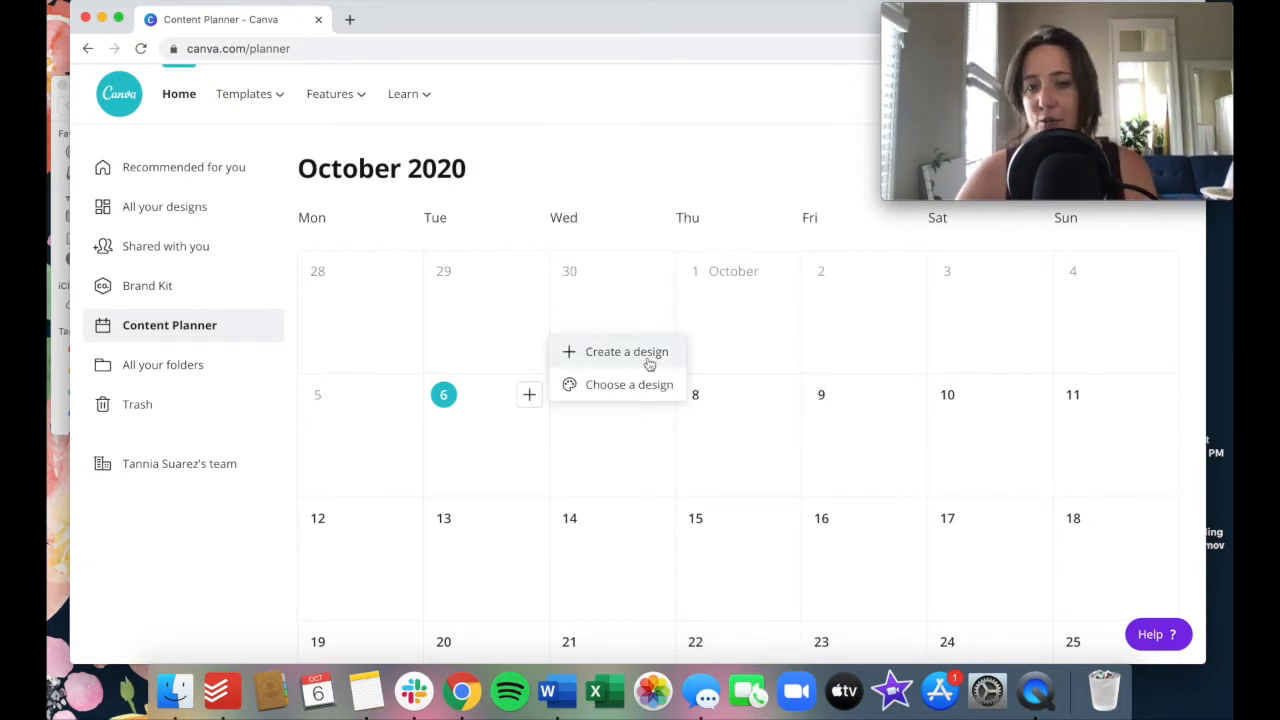
pyautogui.click(617, 351)
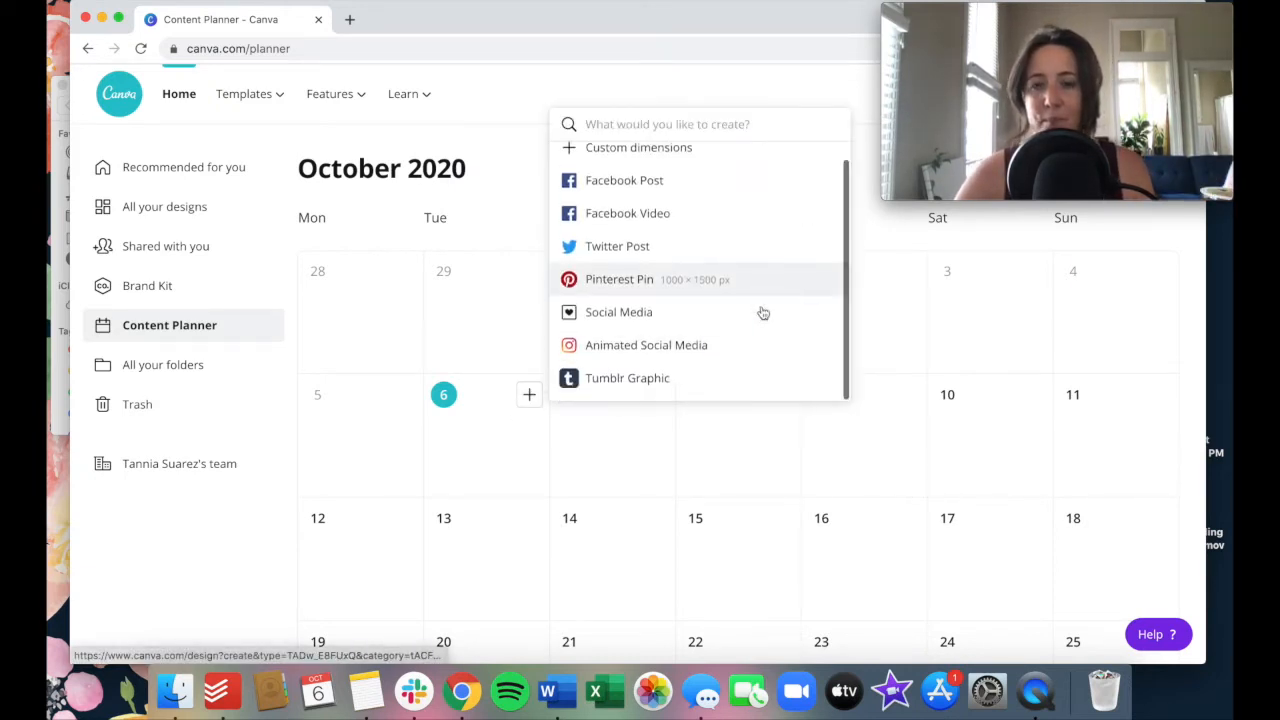
pyautogui.moveTo(792, 180)
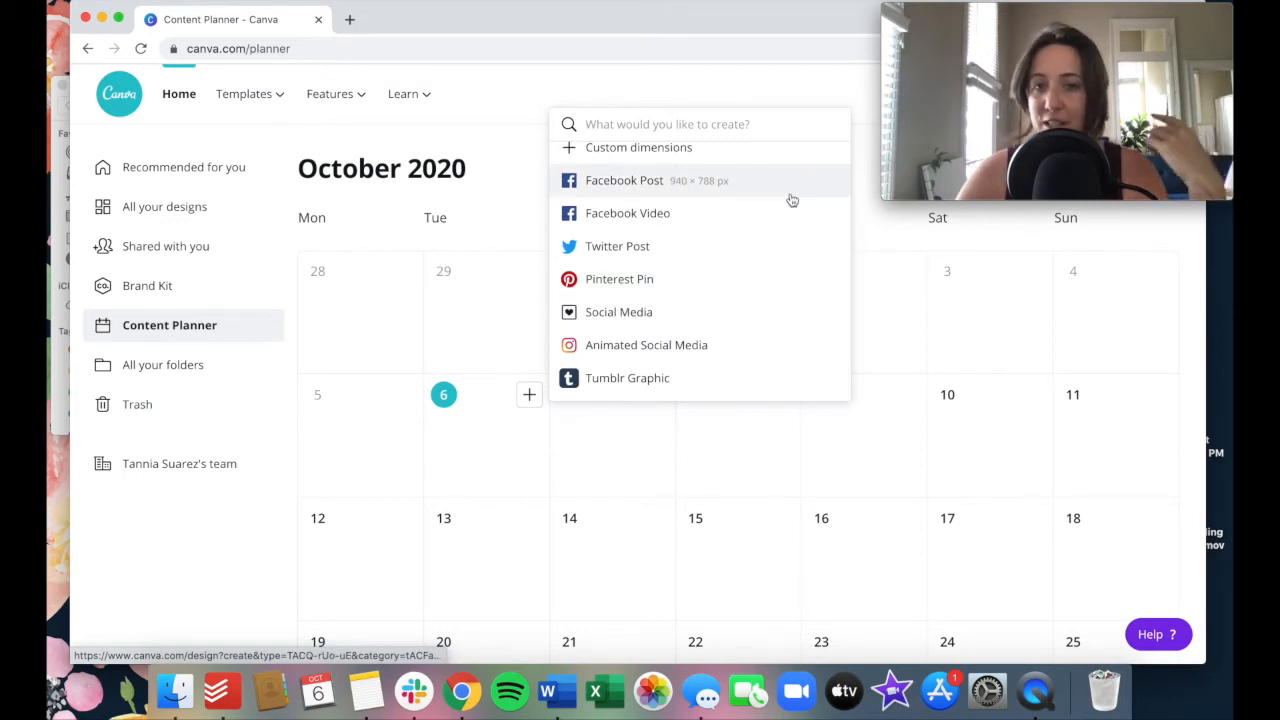
pyautogui.moveTo(688, 279)
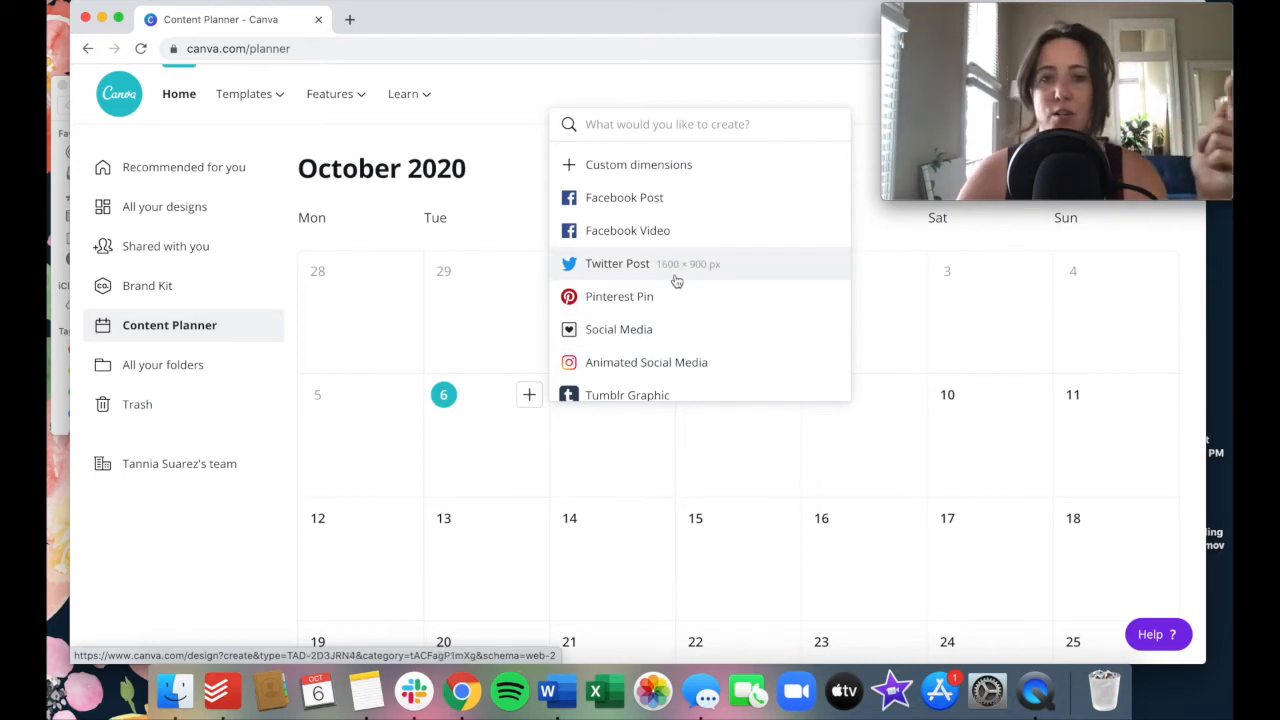
pyautogui.click(617, 263)
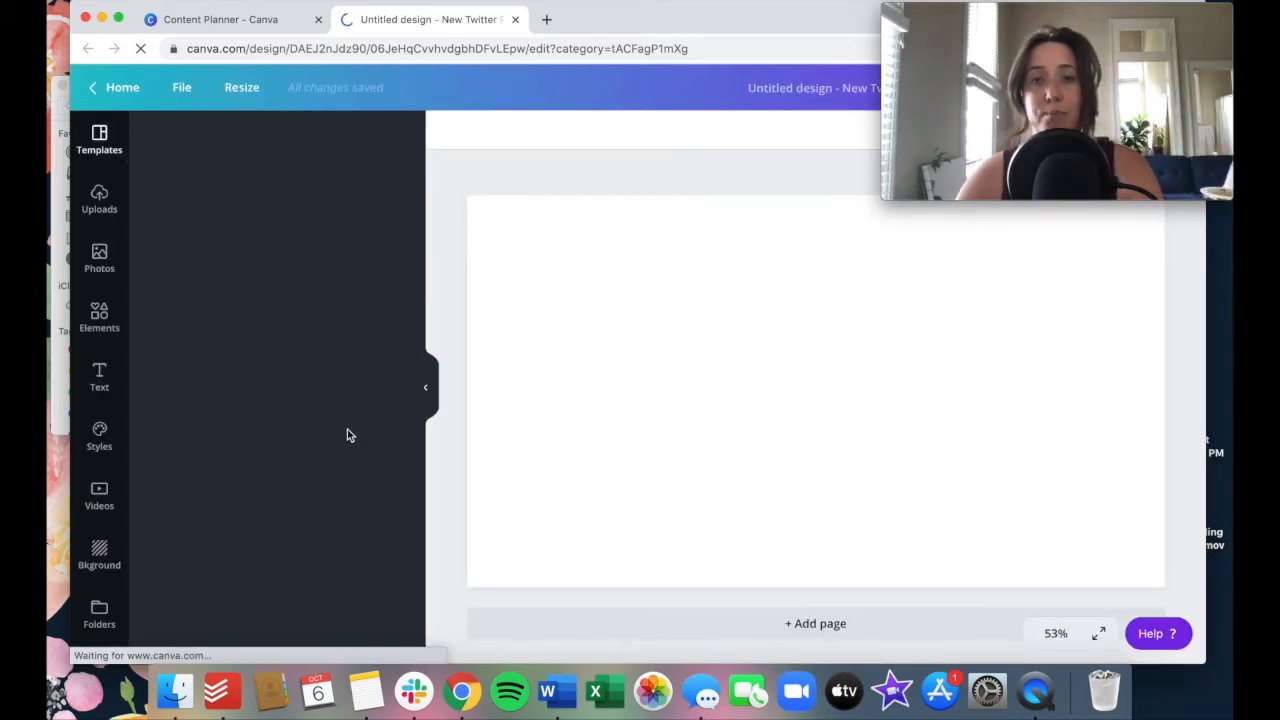
pyautogui.click(99, 140)
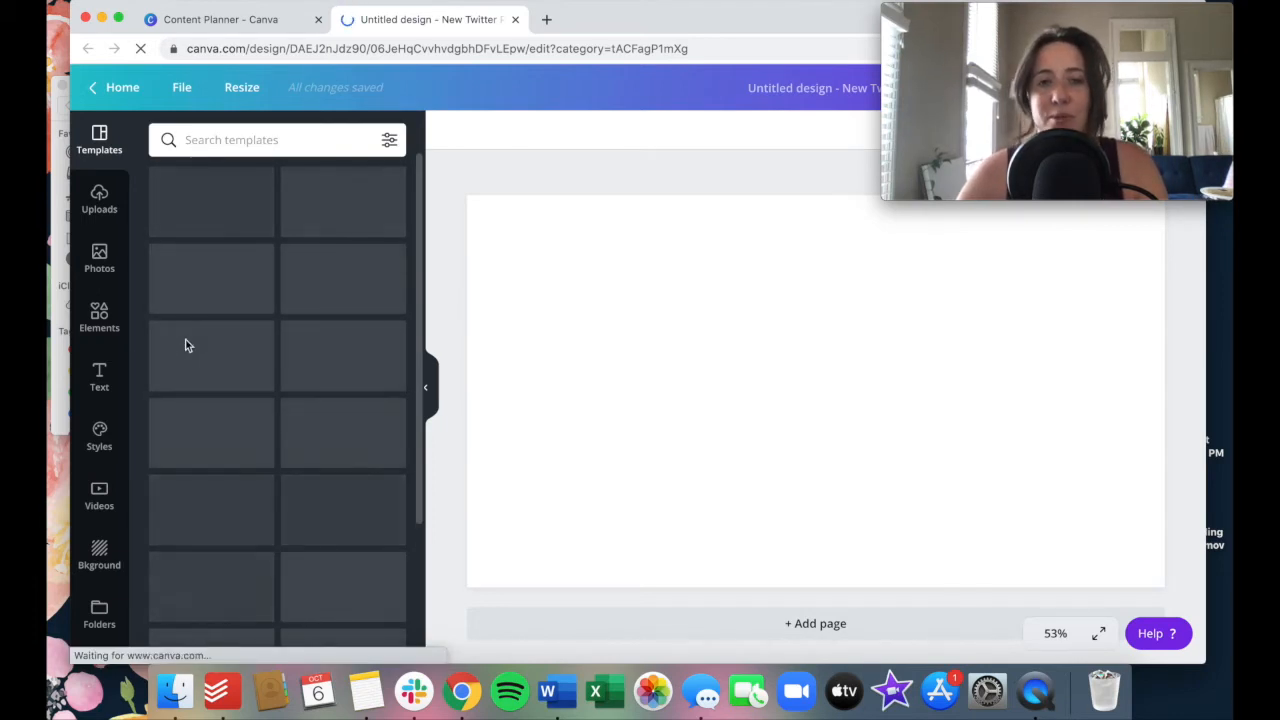
pyautogui.click(210, 355)
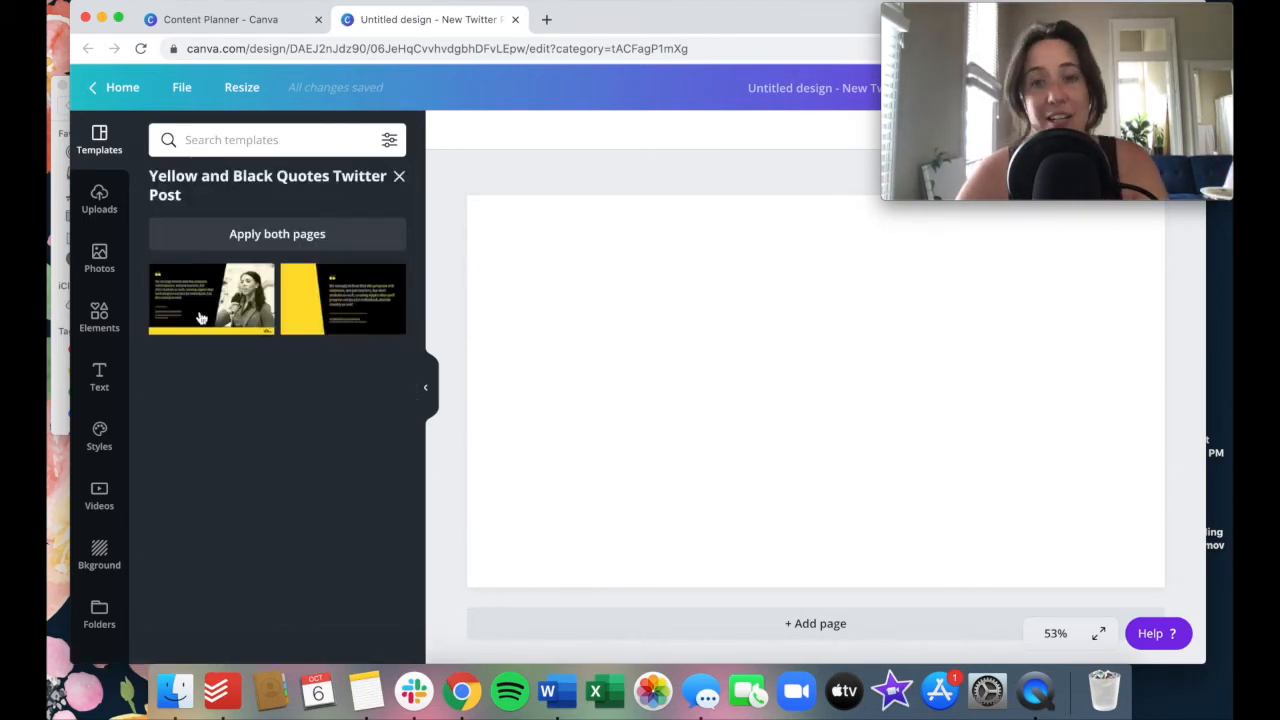
pyautogui.click(211, 299)
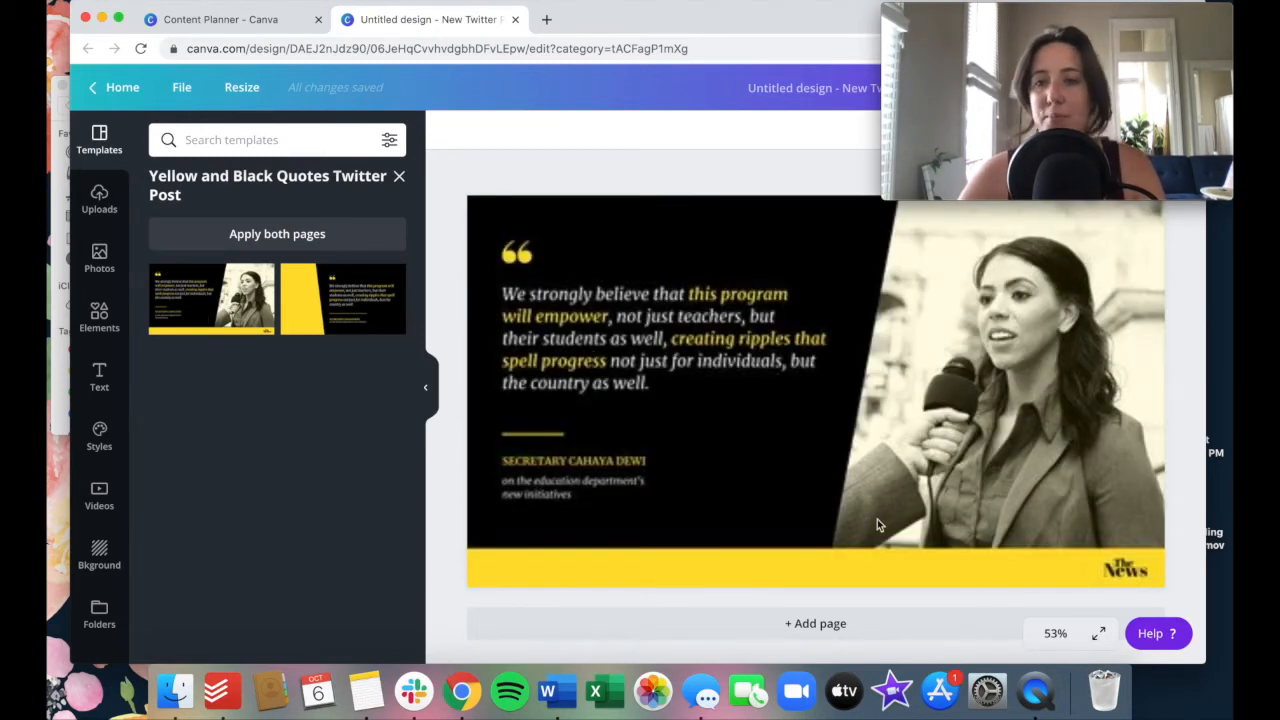
pyautogui.click(664, 338)
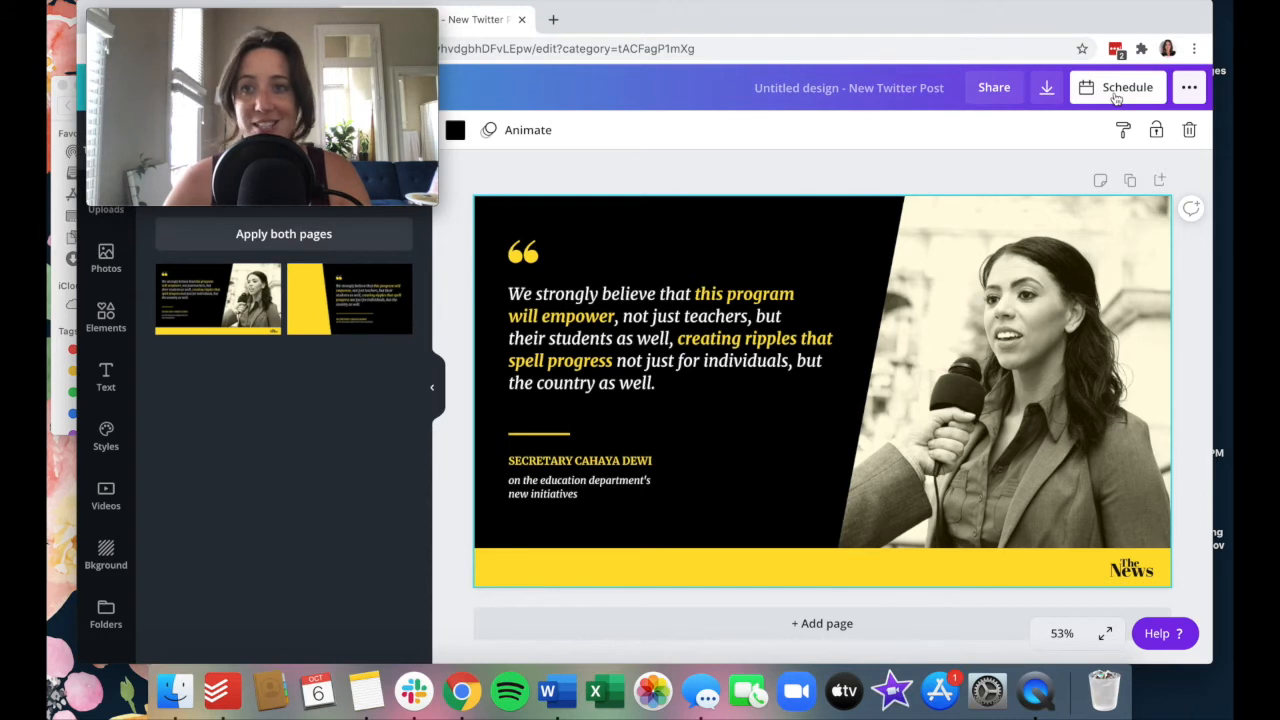
pyautogui.moveTo(1046, 88)
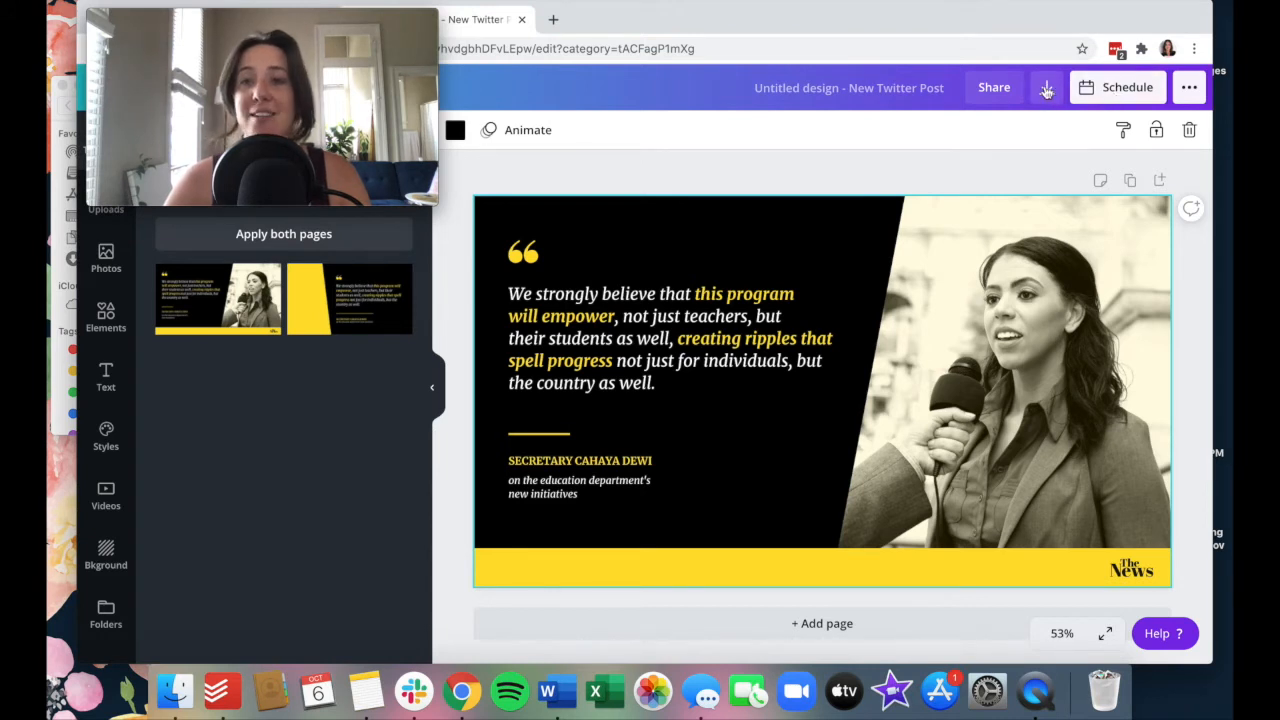
# Open the design's Schedule panel and show the social platform destinations.
pyautogui.click(1046, 87)
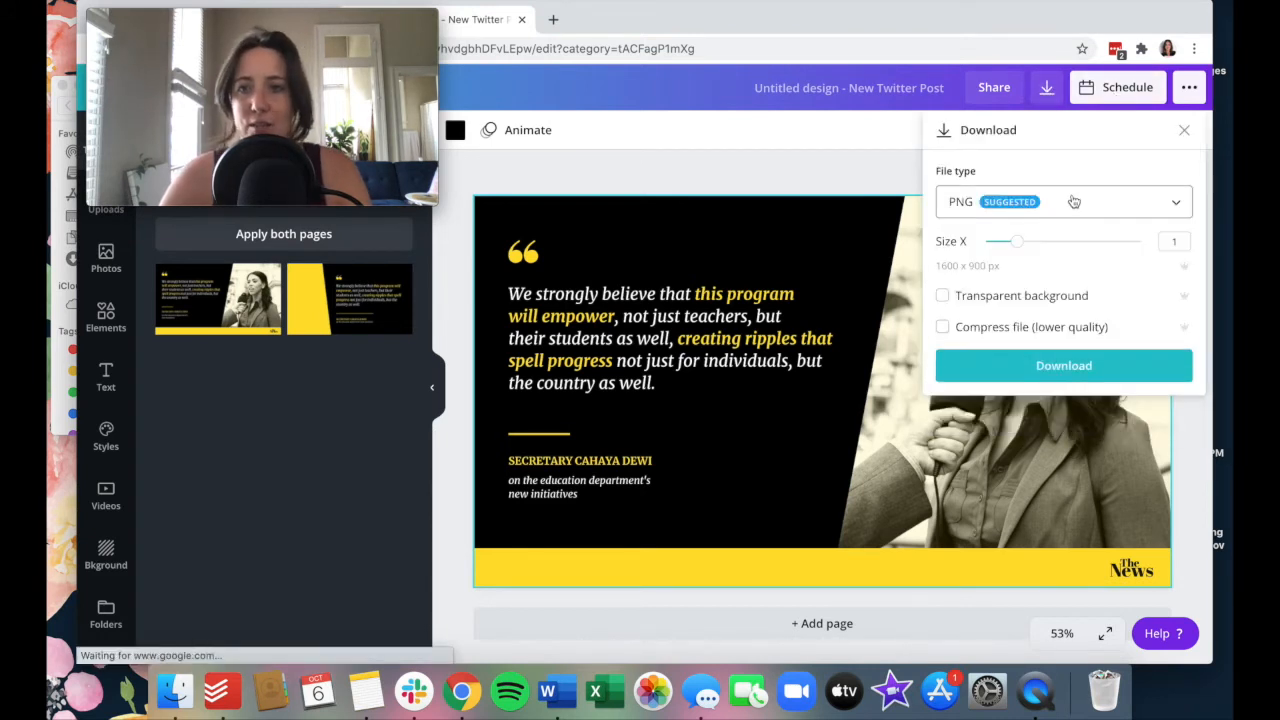
pyautogui.click(1063, 201)
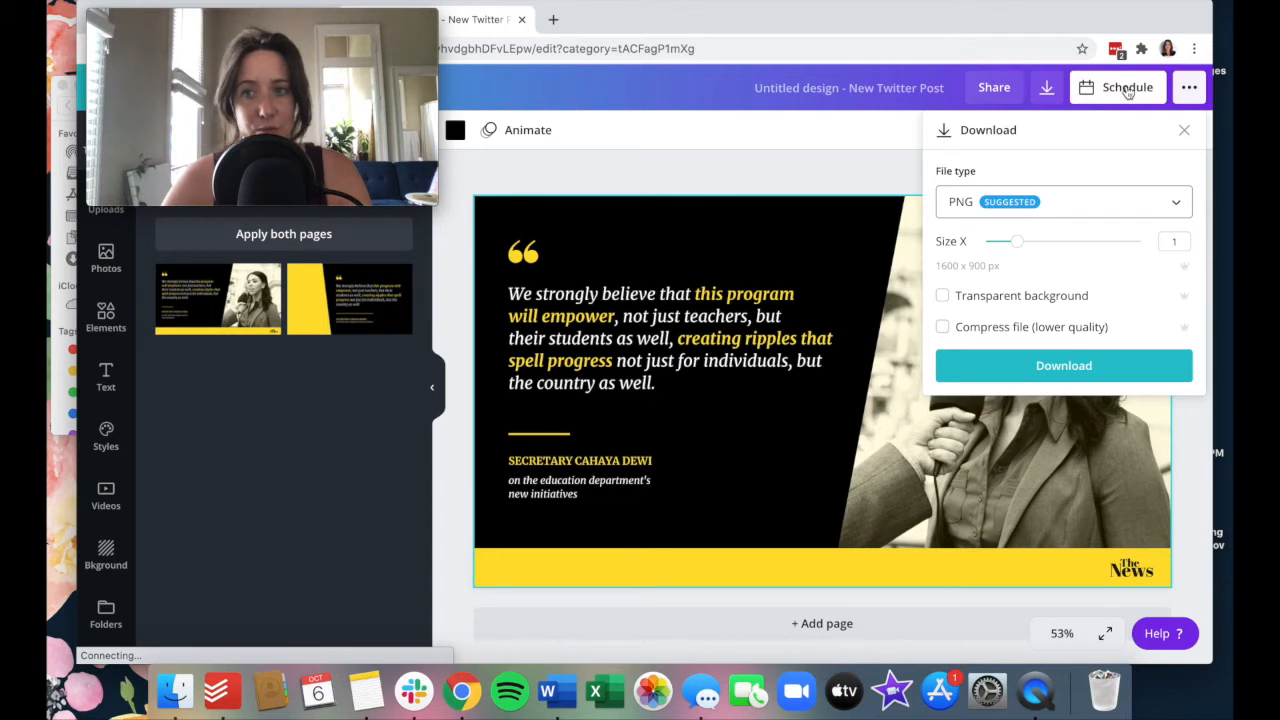
pyautogui.click(1118, 87)
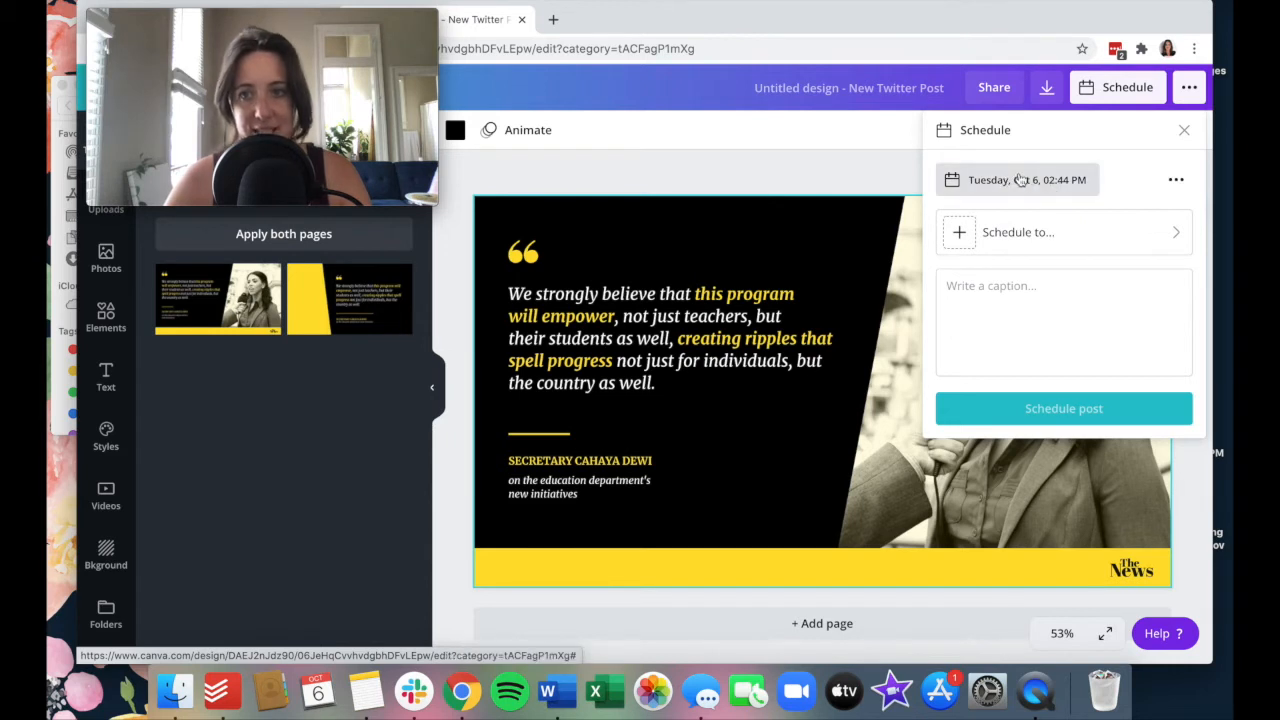
pyautogui.click(1016, 179)
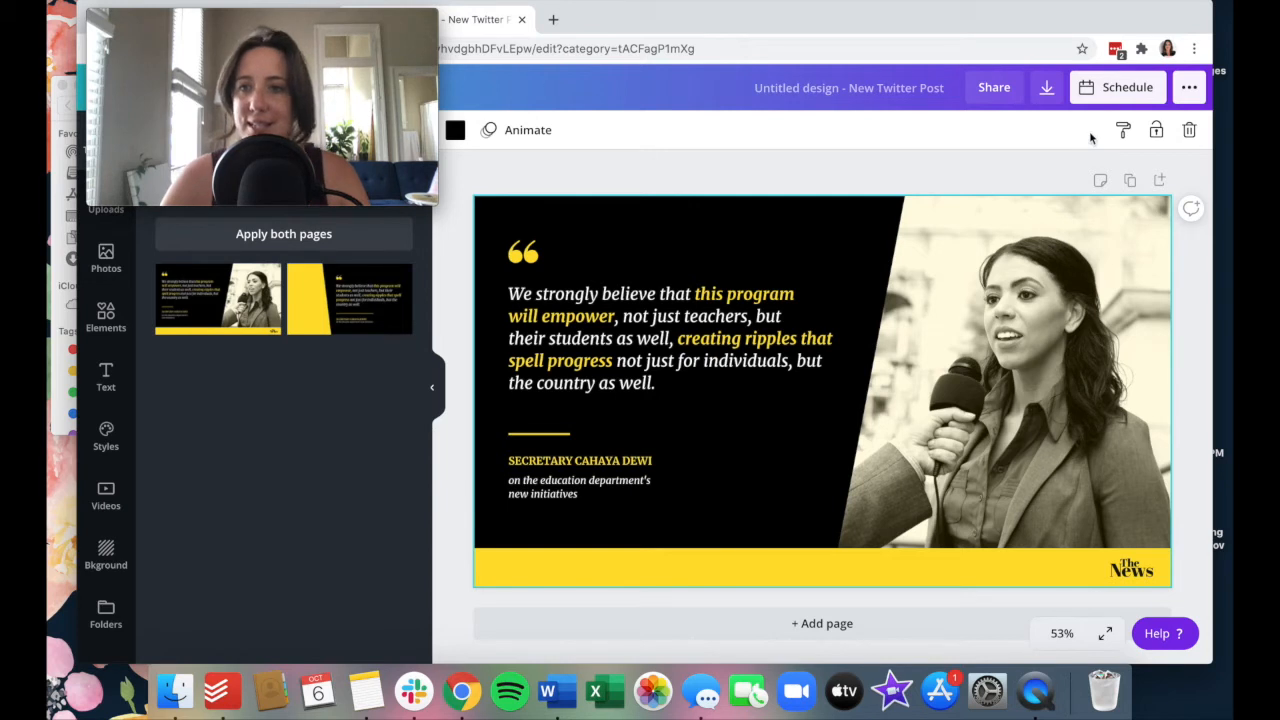
pyautogui.click(1127, 87)
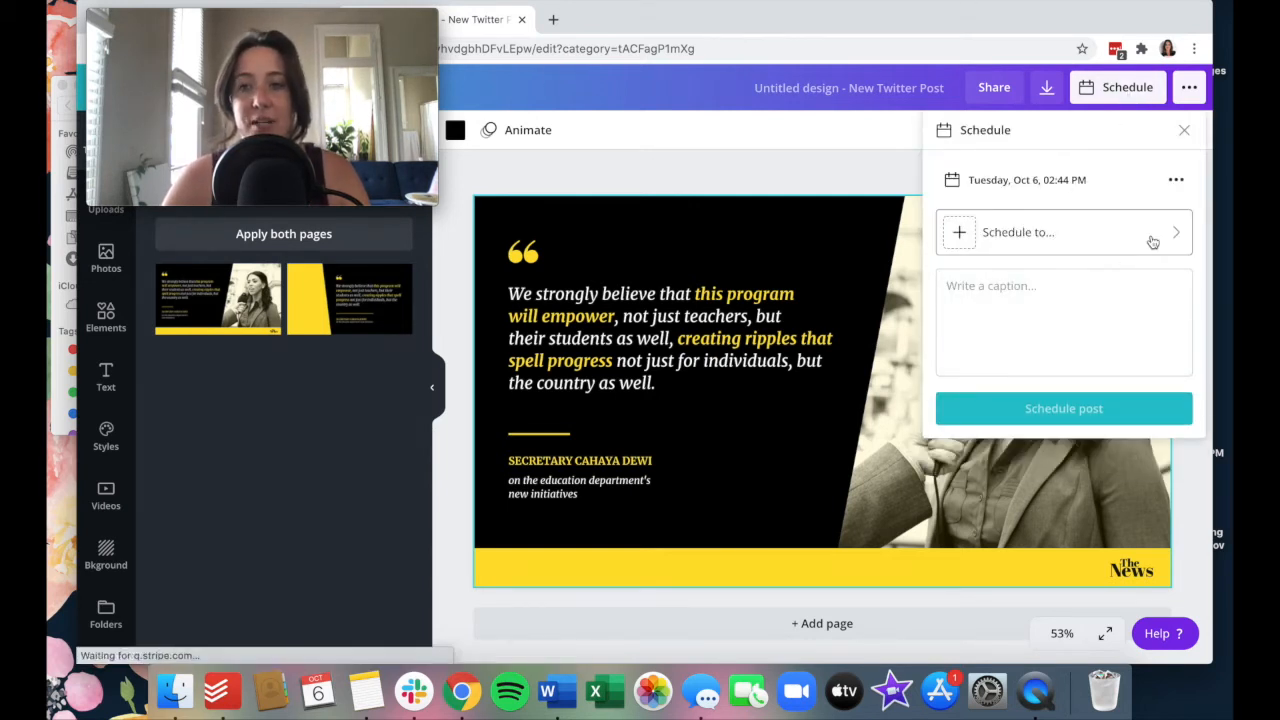
pyautogui.click(1063, 232)
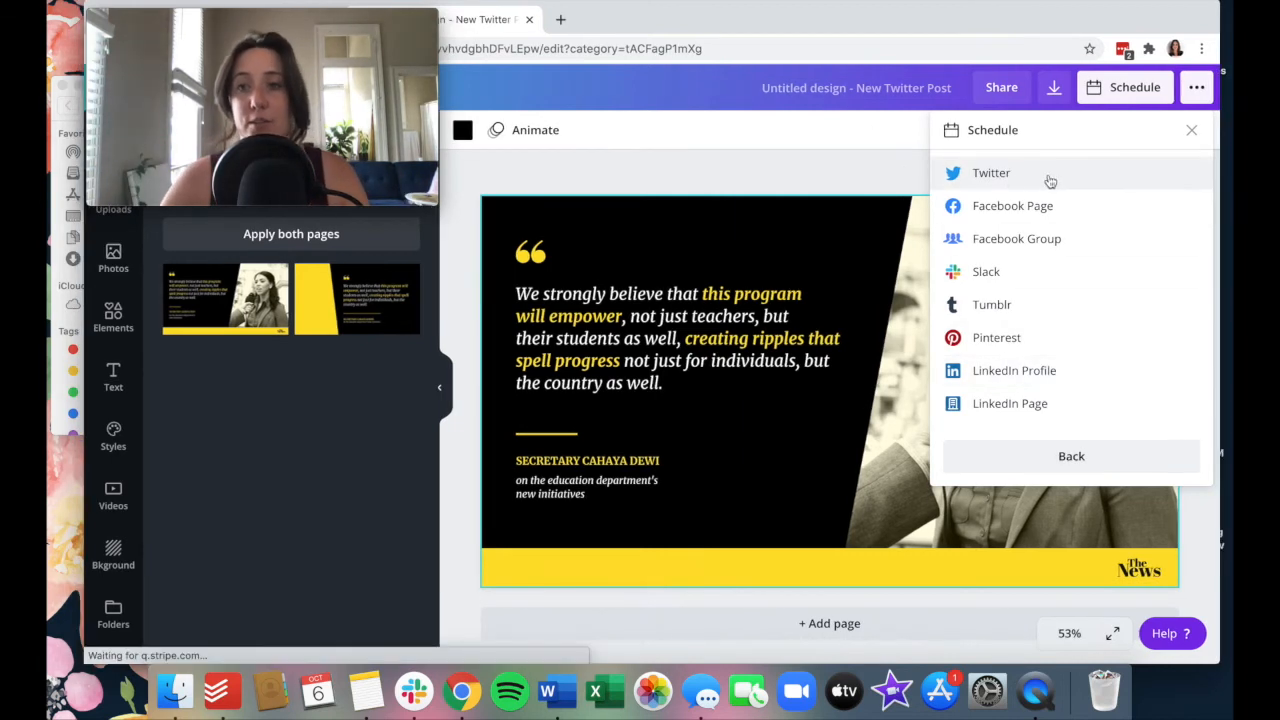
# Choose Twitter as the destination and begin connecting a Twitter account.
pyautogui.click(991, 172)
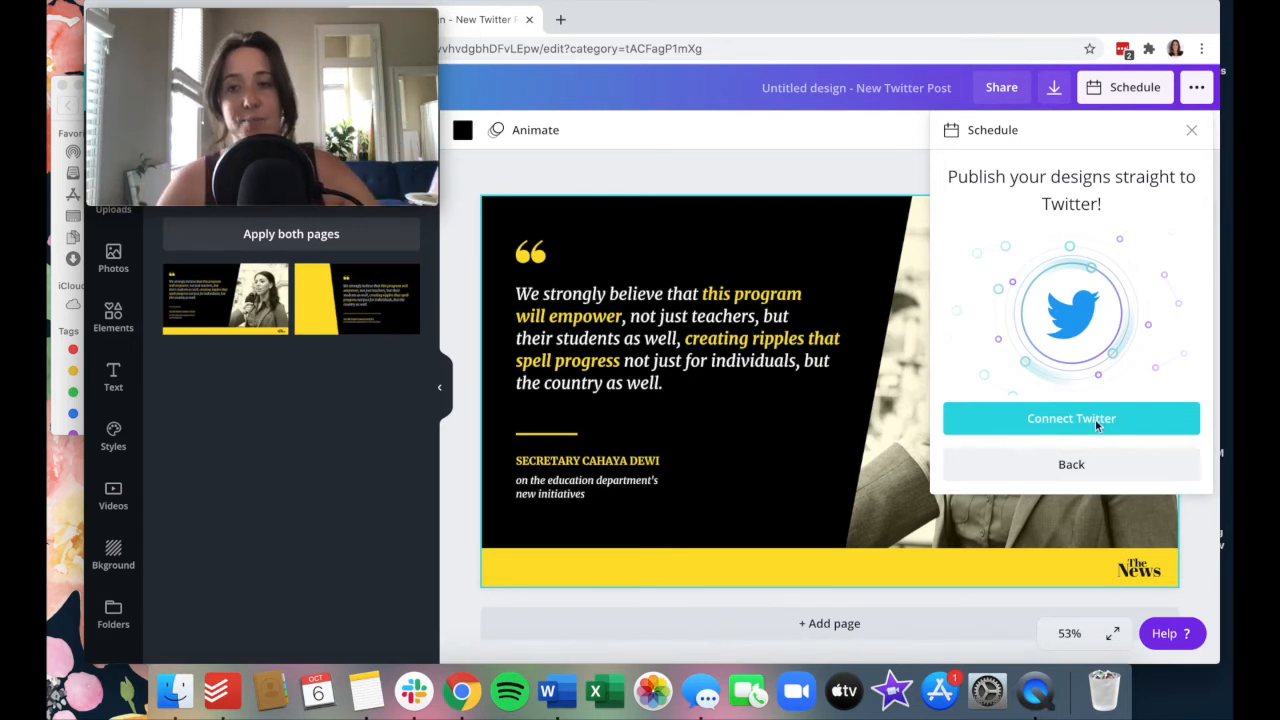
pyautogui.click(1071, 418)
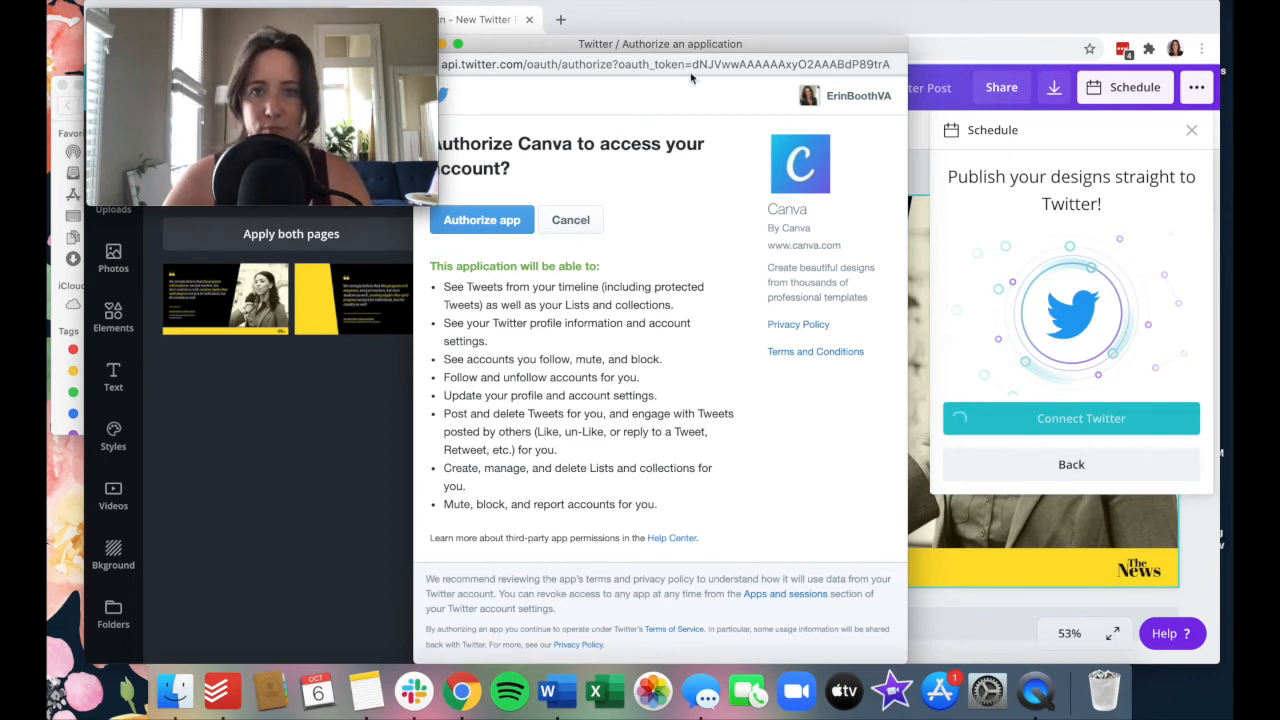
pyautogui.moveTo(856, 111)
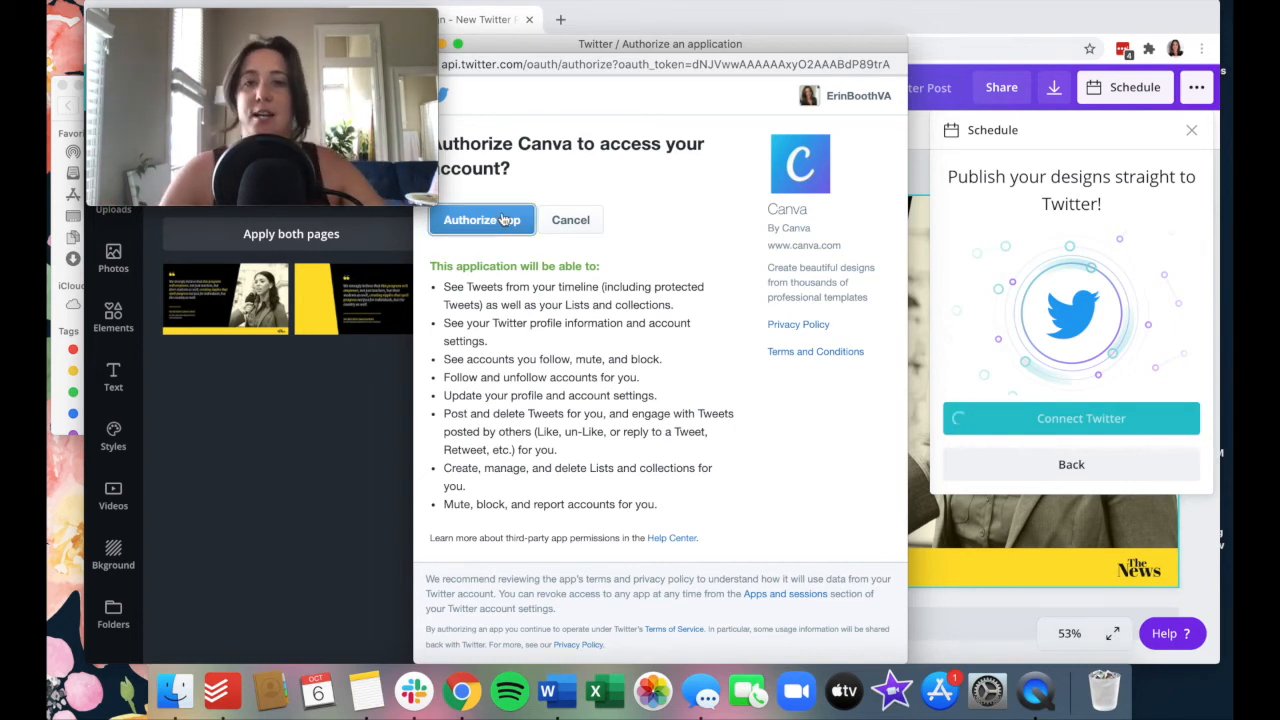
# Authorize the Canva app on the Twitter authorization page.
pyautogui.click(482, 219)
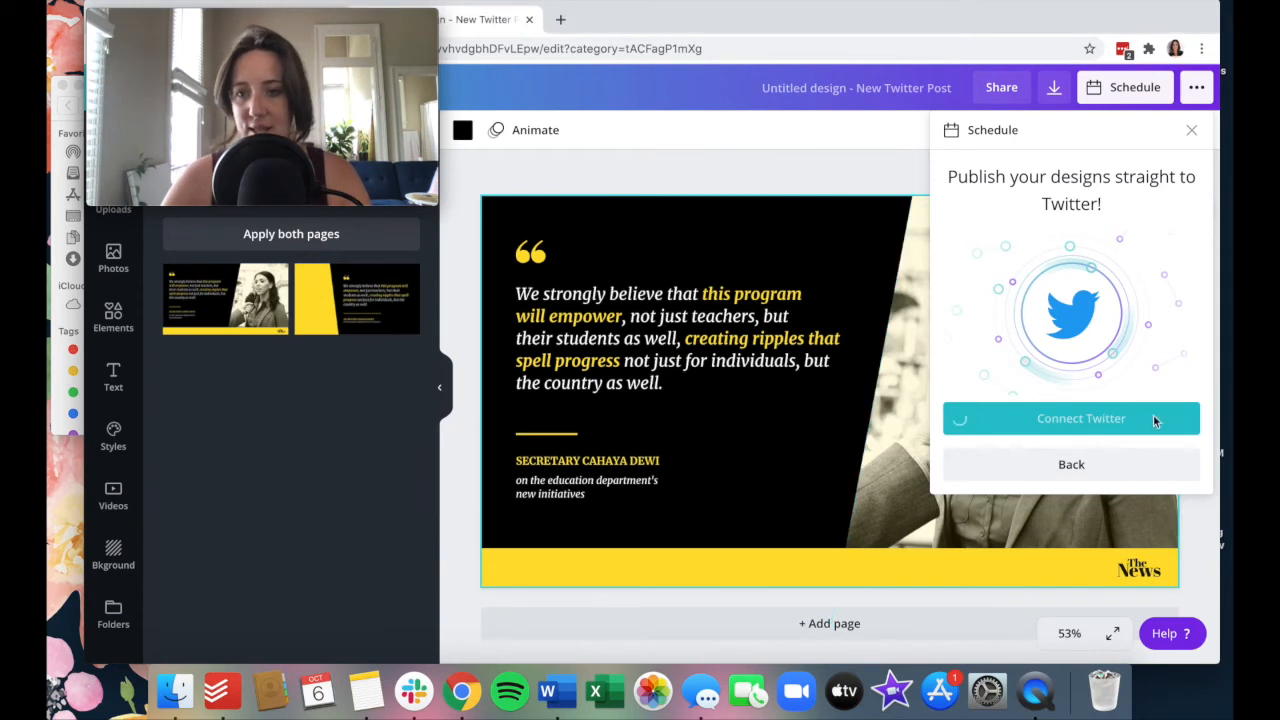
# Caption the post 'Canva testing!' and schedule it for Tuesday, Oct 6, 02:44 PM.
pyautogui.click(1071, 418)
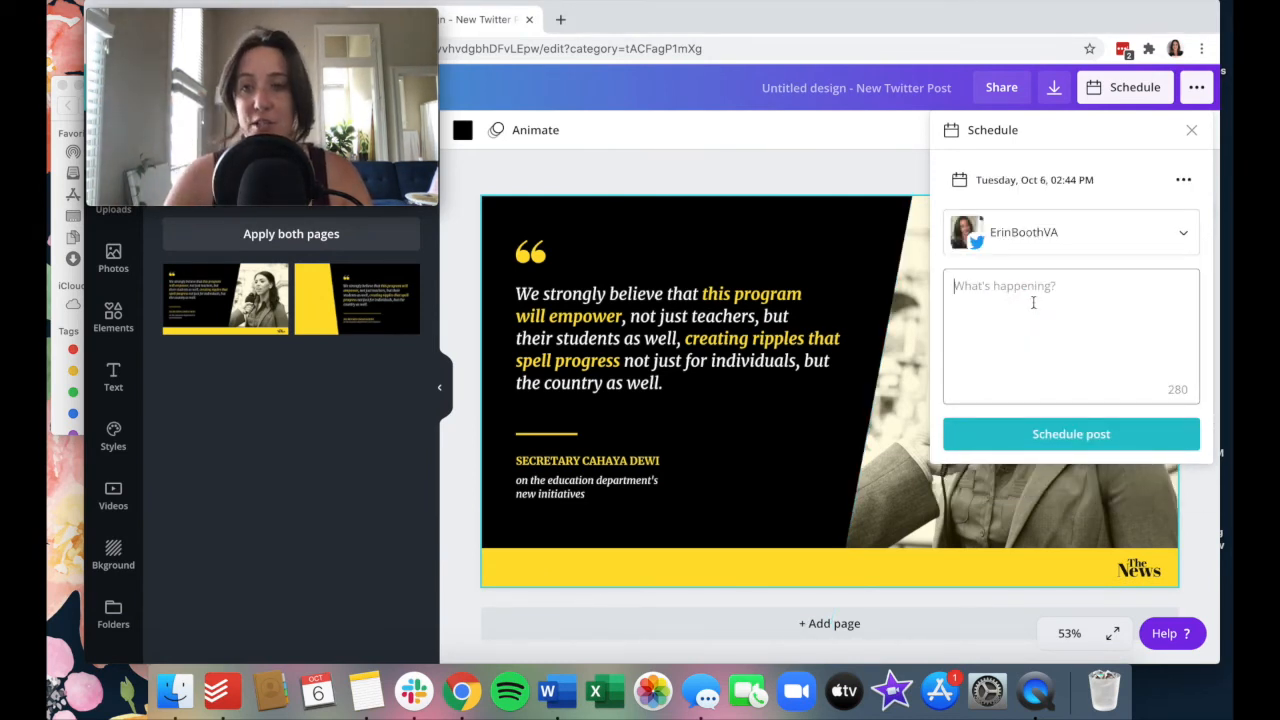
pyautogui.write('Canva testing!')
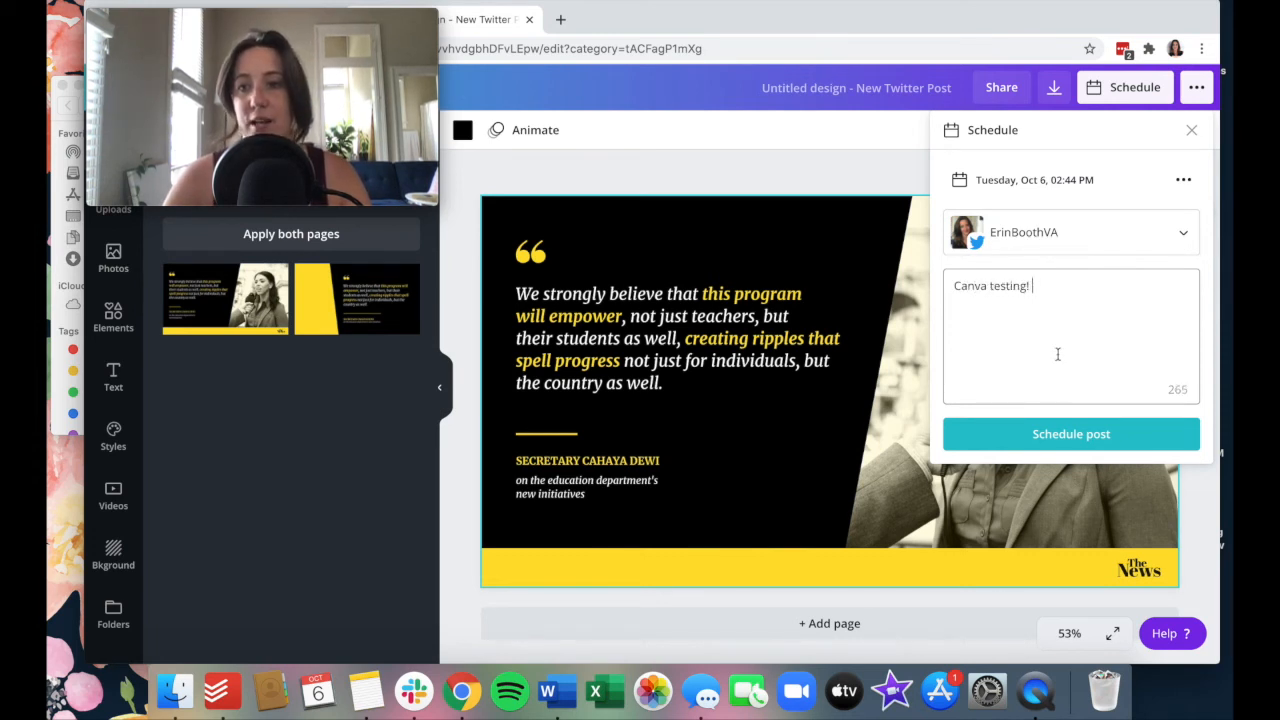
pyautogui.click(1071, 433)
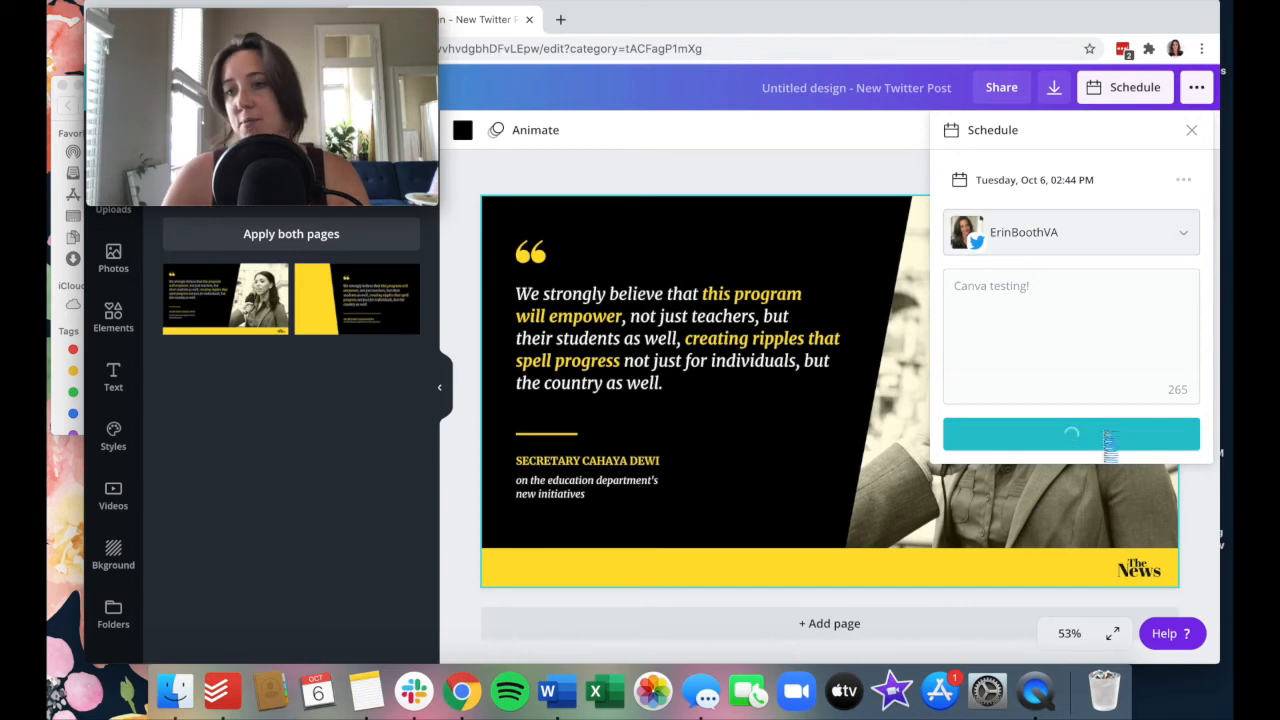
pyautogui.click(1071, 433)
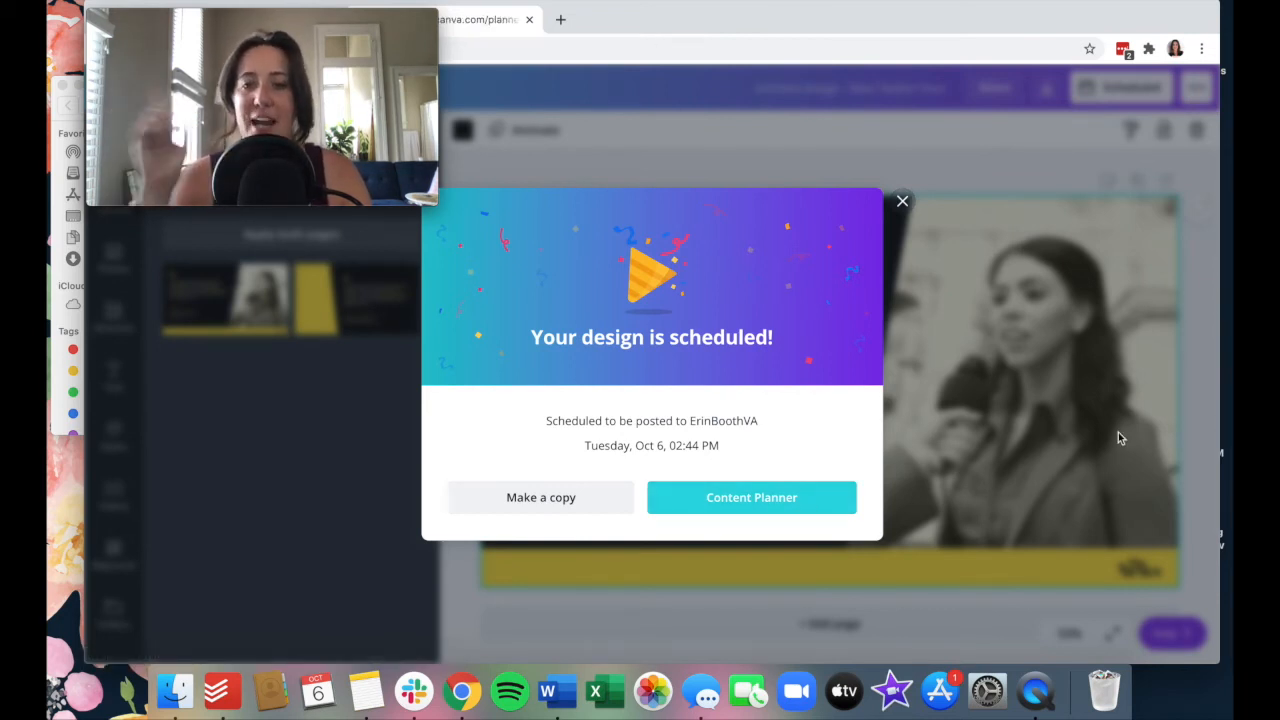
# View the scheduled Twitter post on October 6 in the Content Planner.
pyautogui.click(751, 497)
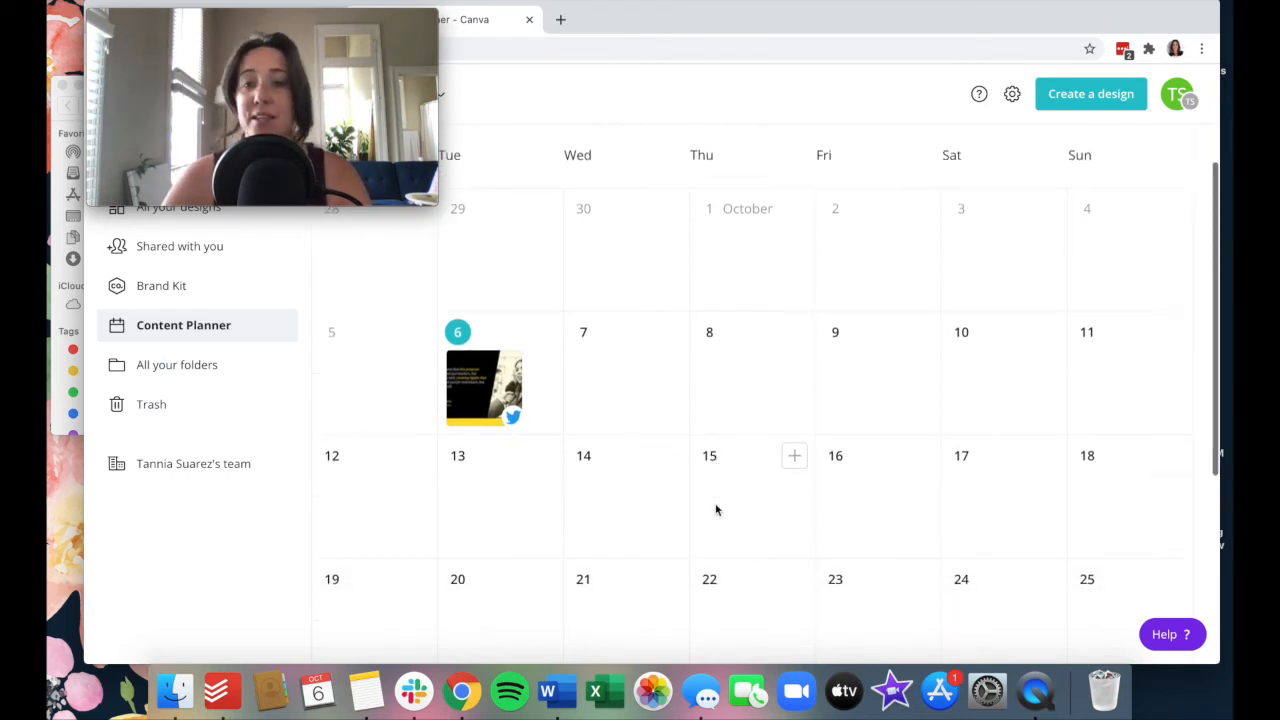
pyautogui.scroll(-3)
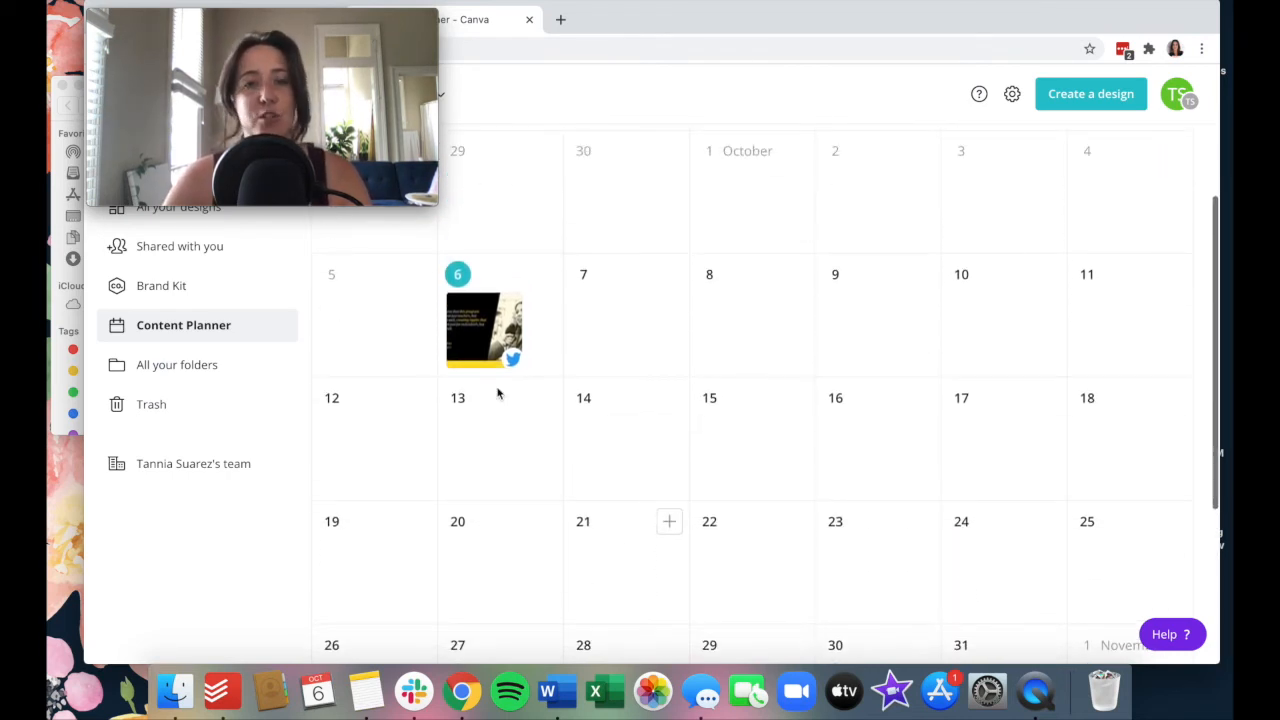
pyautogui.moveTo(1130, 321)
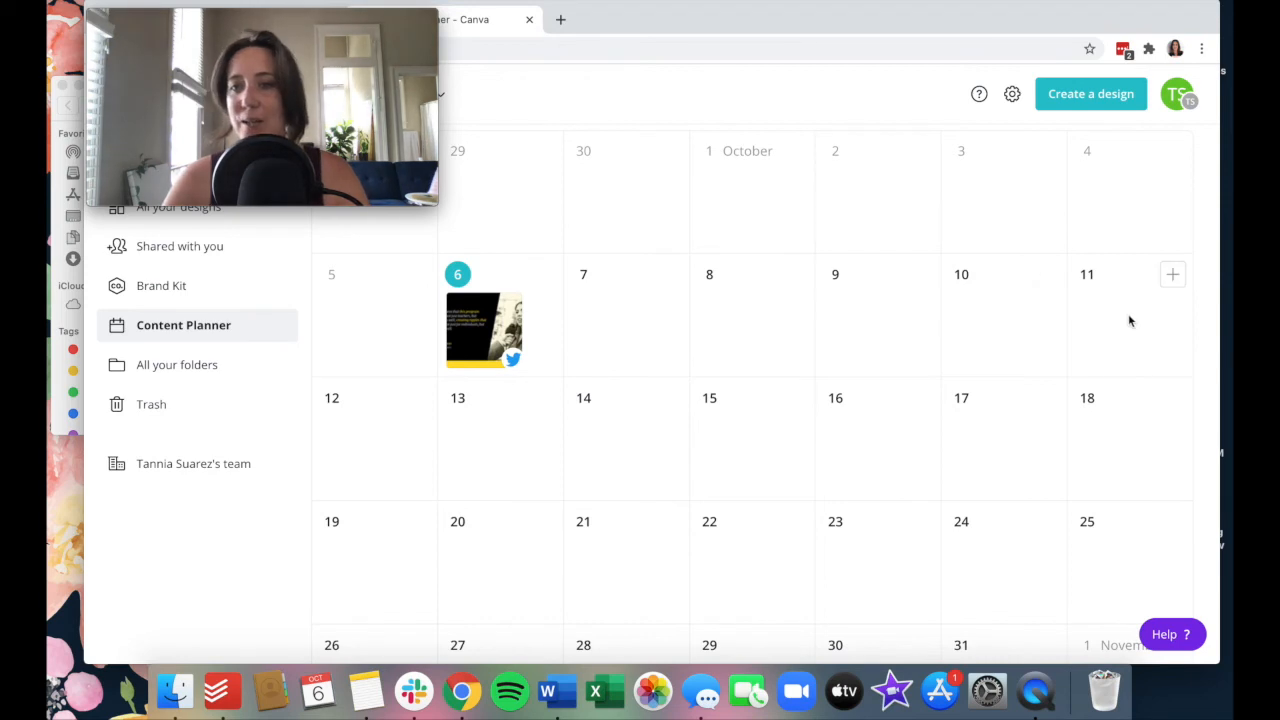
pyautogui.scroll(-3)
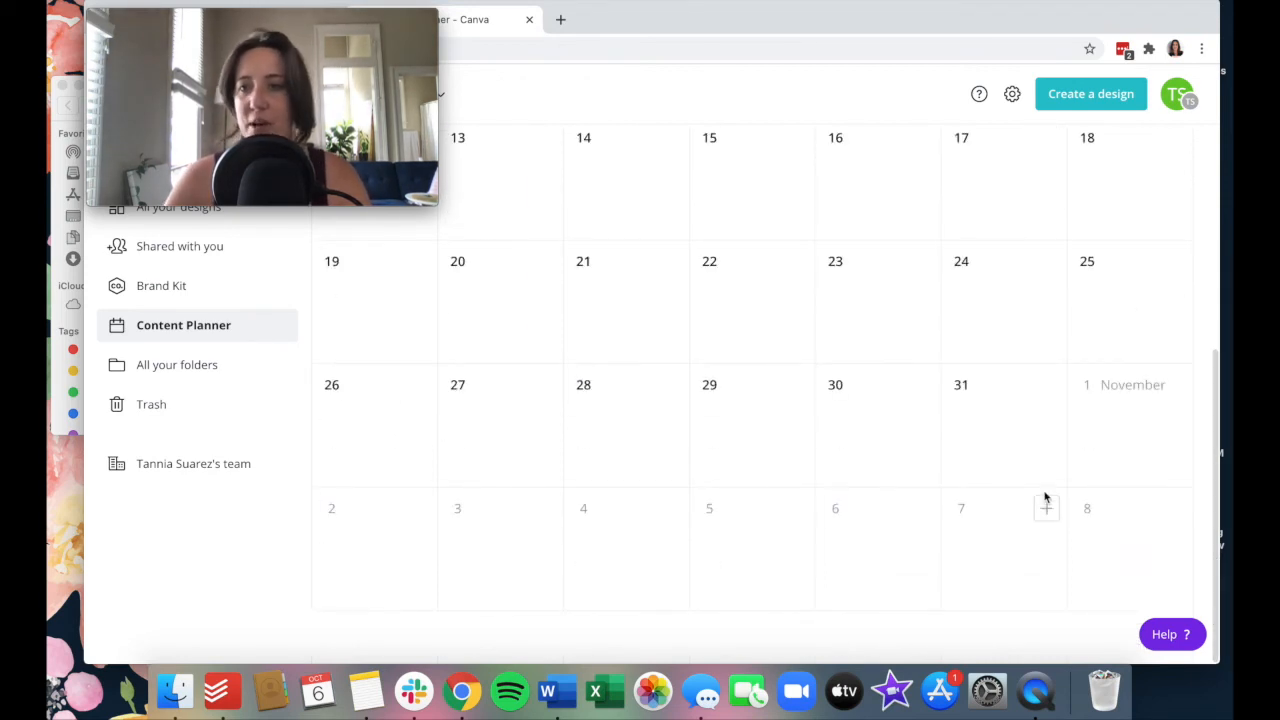